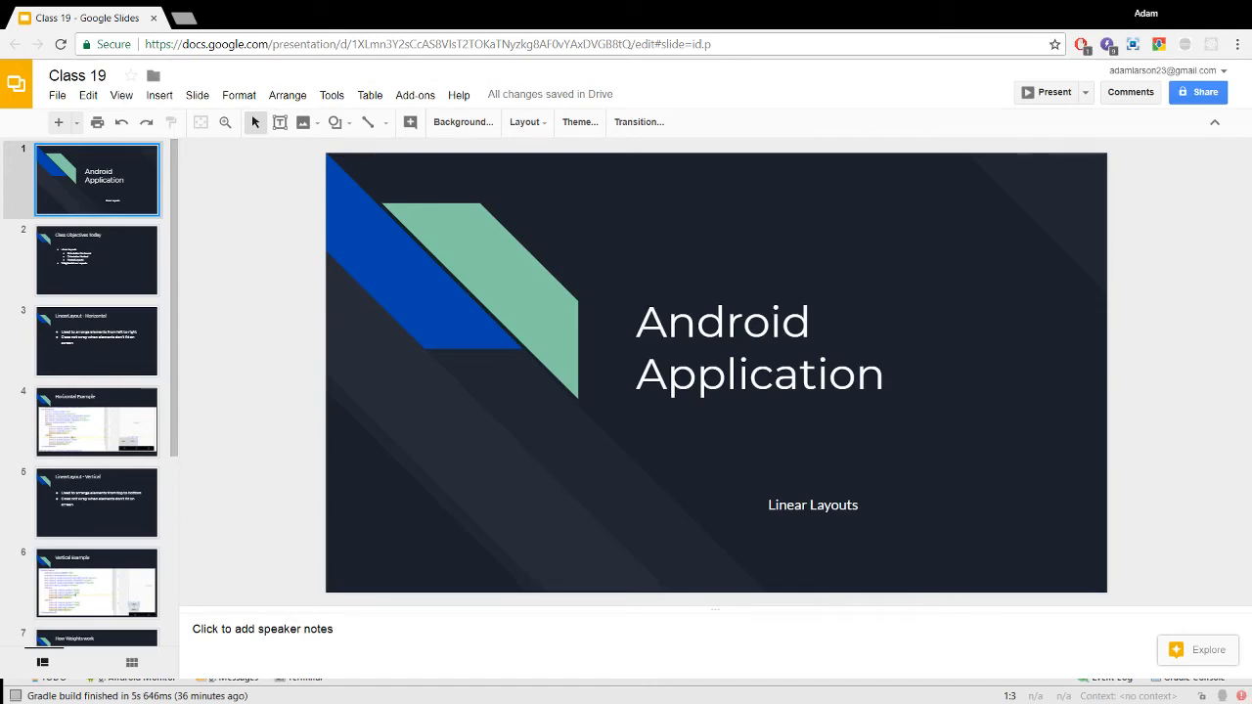
pyautogui.moveTo(1014, 94)
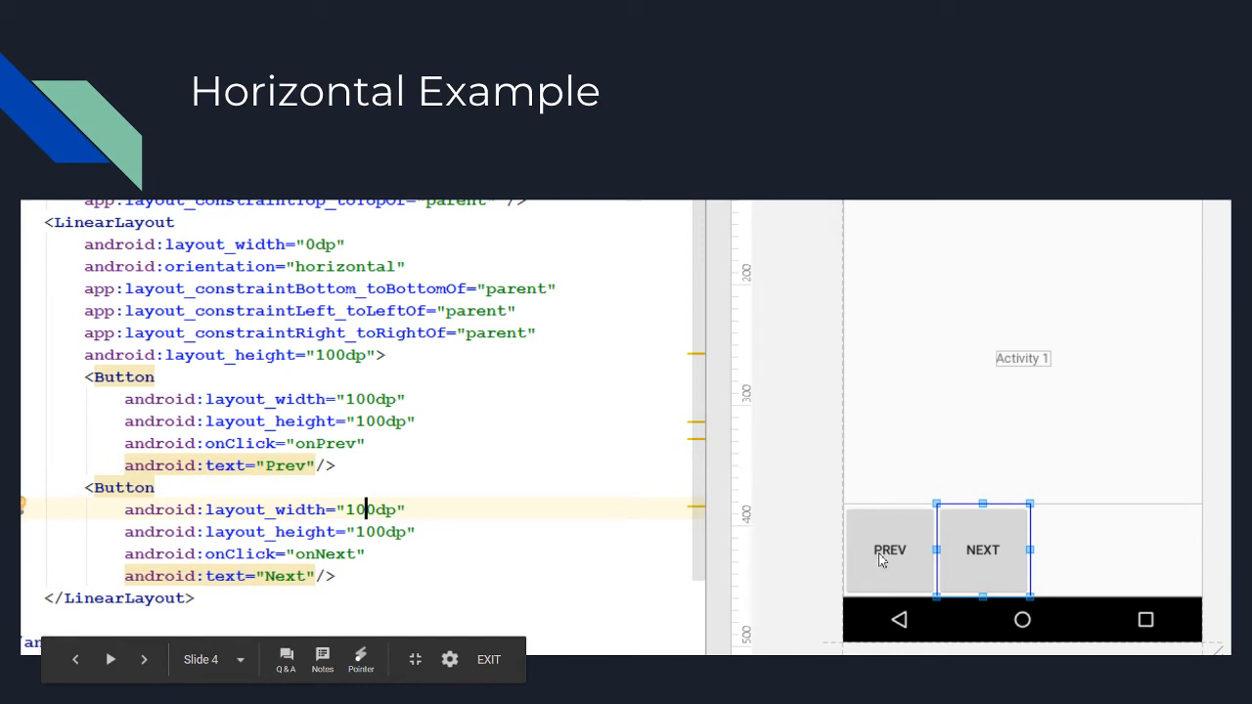
pyautogui.moveTo(994, 546)
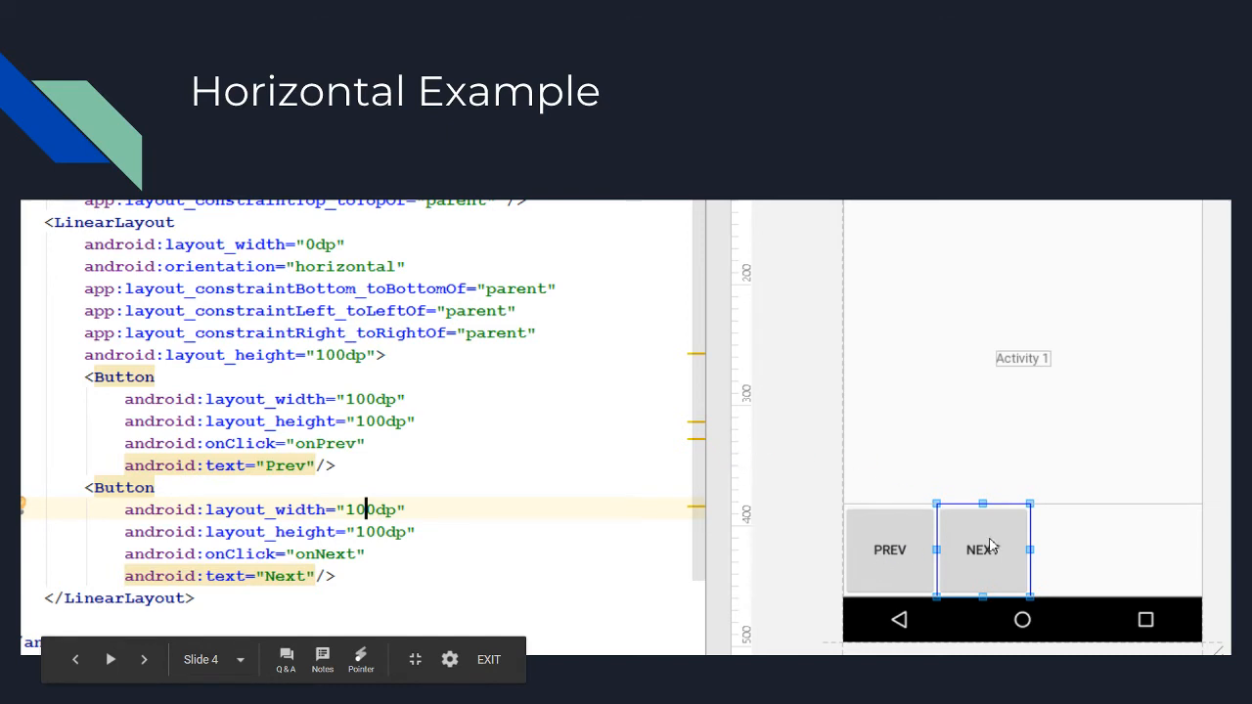
pyautogui.moveTo(871, 550)
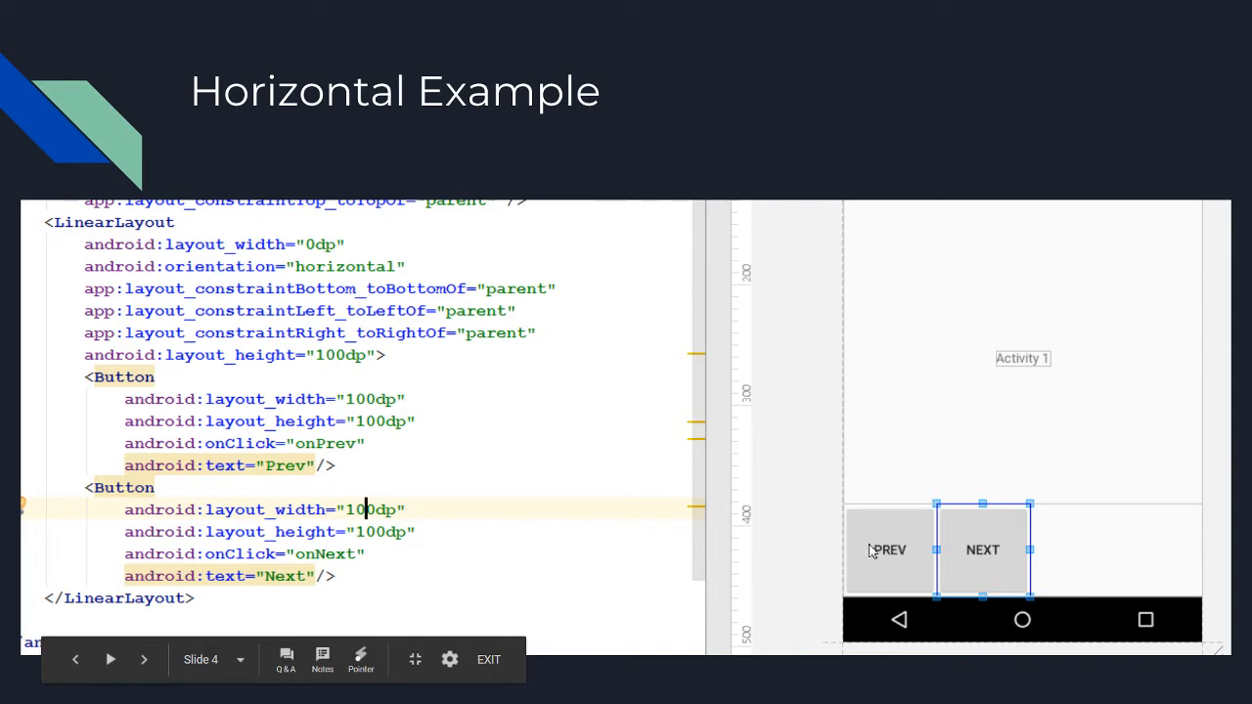
pyautogui.moveTo(974, 565)
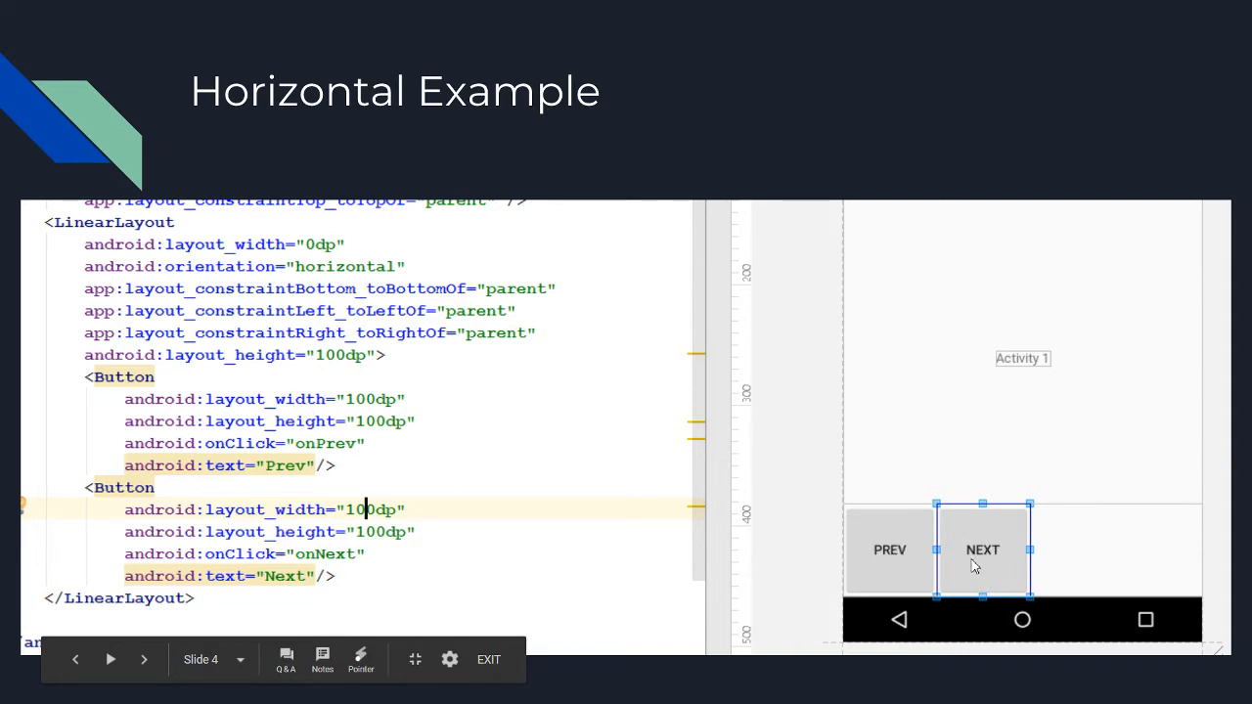
pyautogui.moveTo(1076, 532)
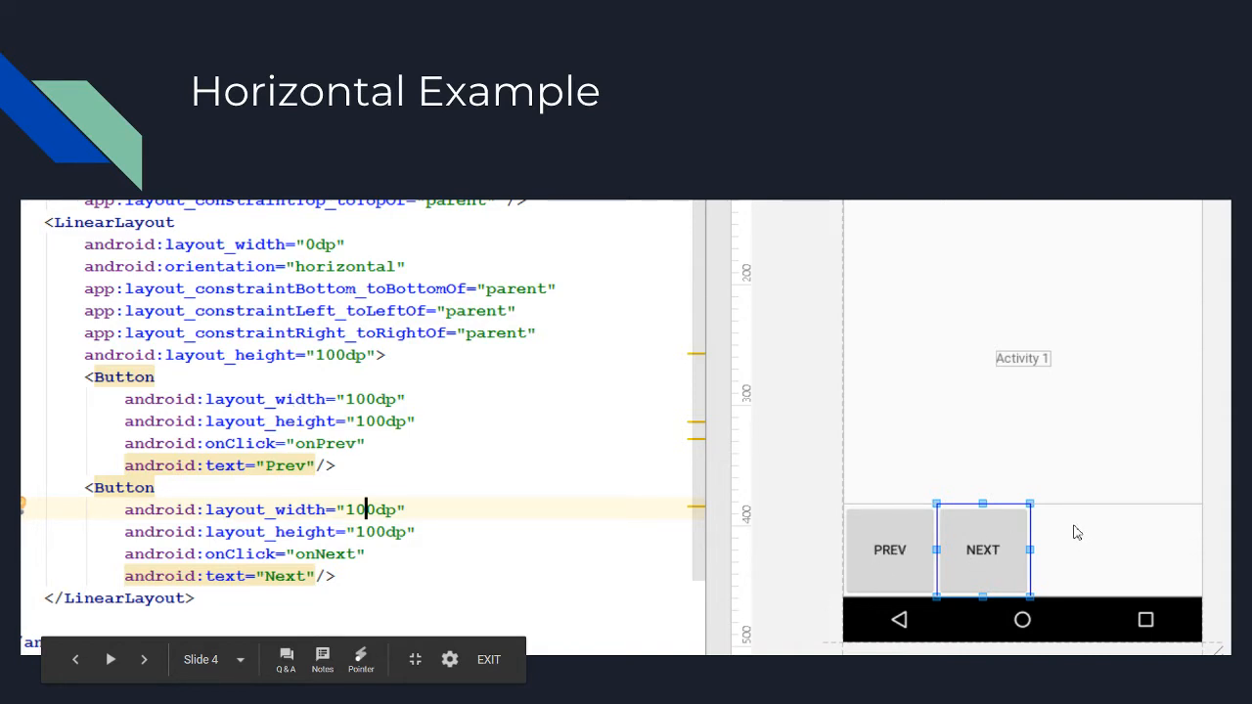
pyautogui.moveTo(1166, 567)
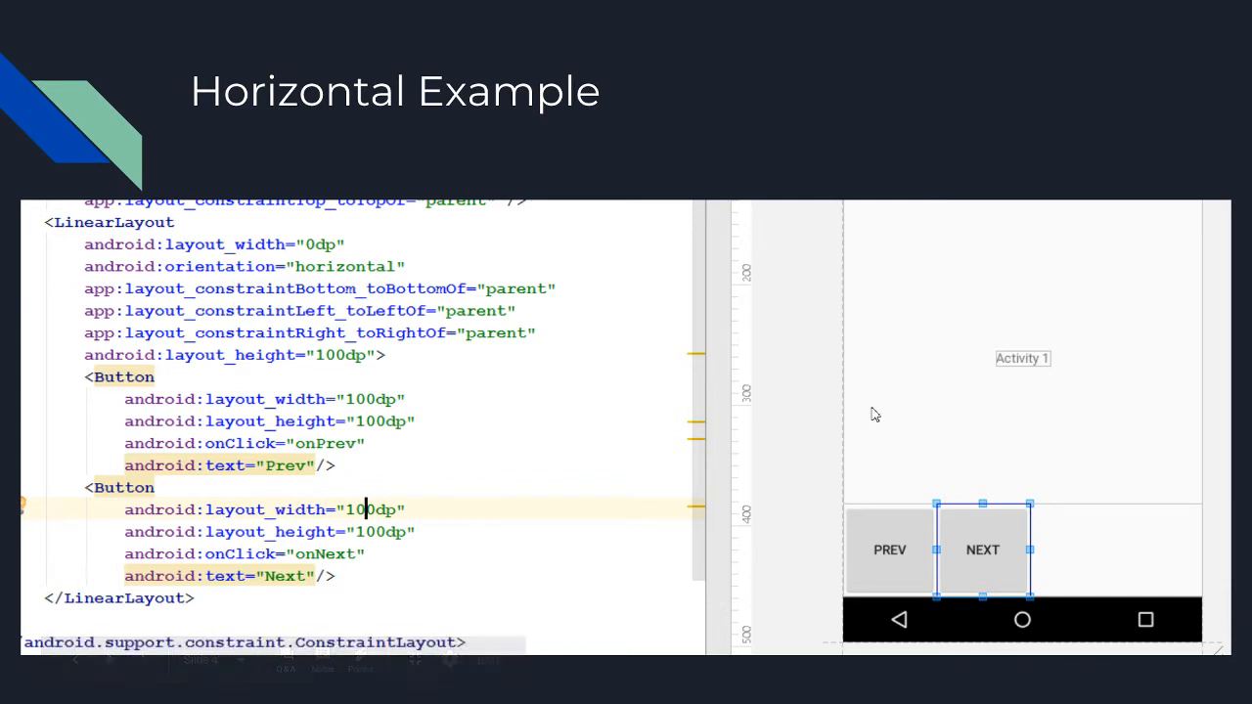
pyautogui.moveTo(1076, 535)
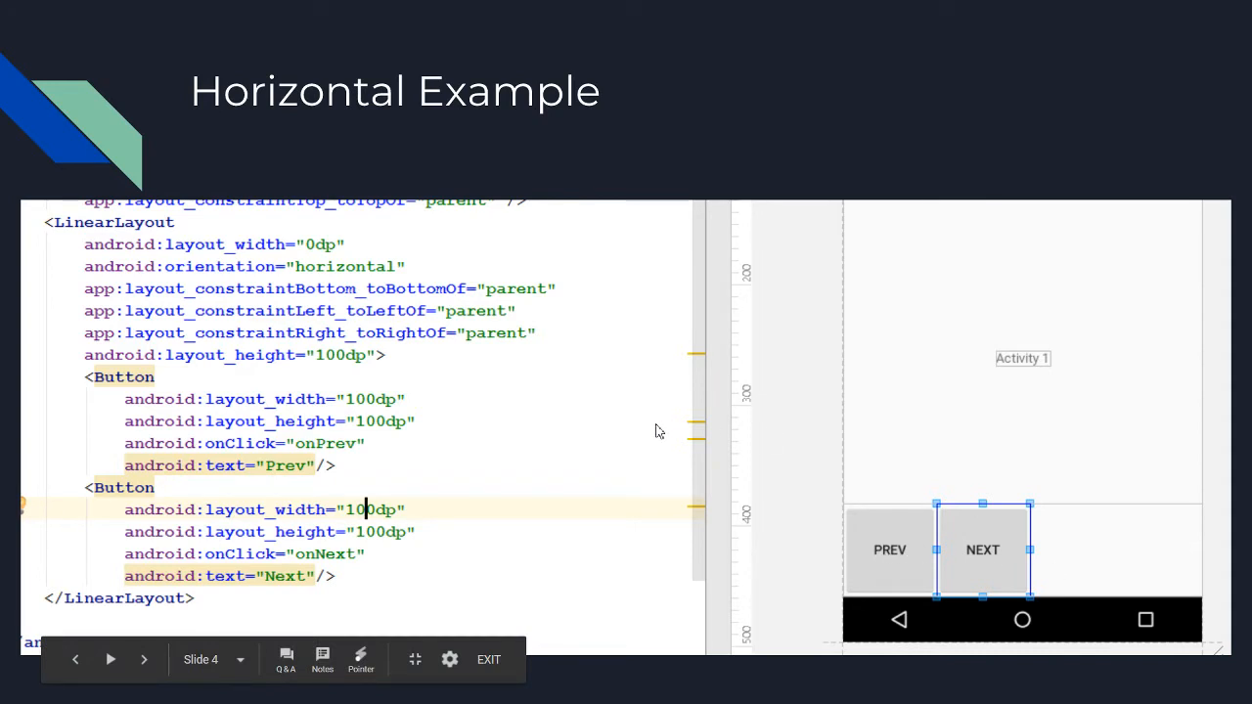
# Move forward to slide 6, Vertical Example, with Prev and Next stacked vertically.
pyautogui.click(145, 660)
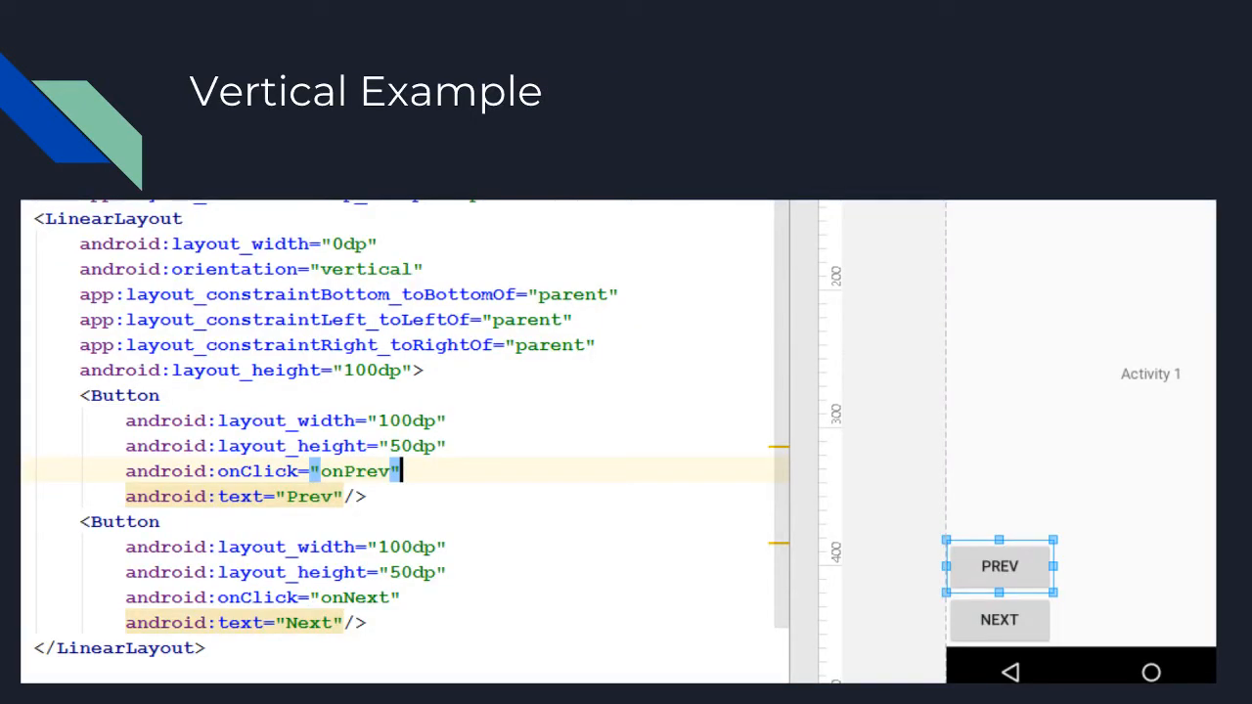
pyautogui.moveTo(709, 239)
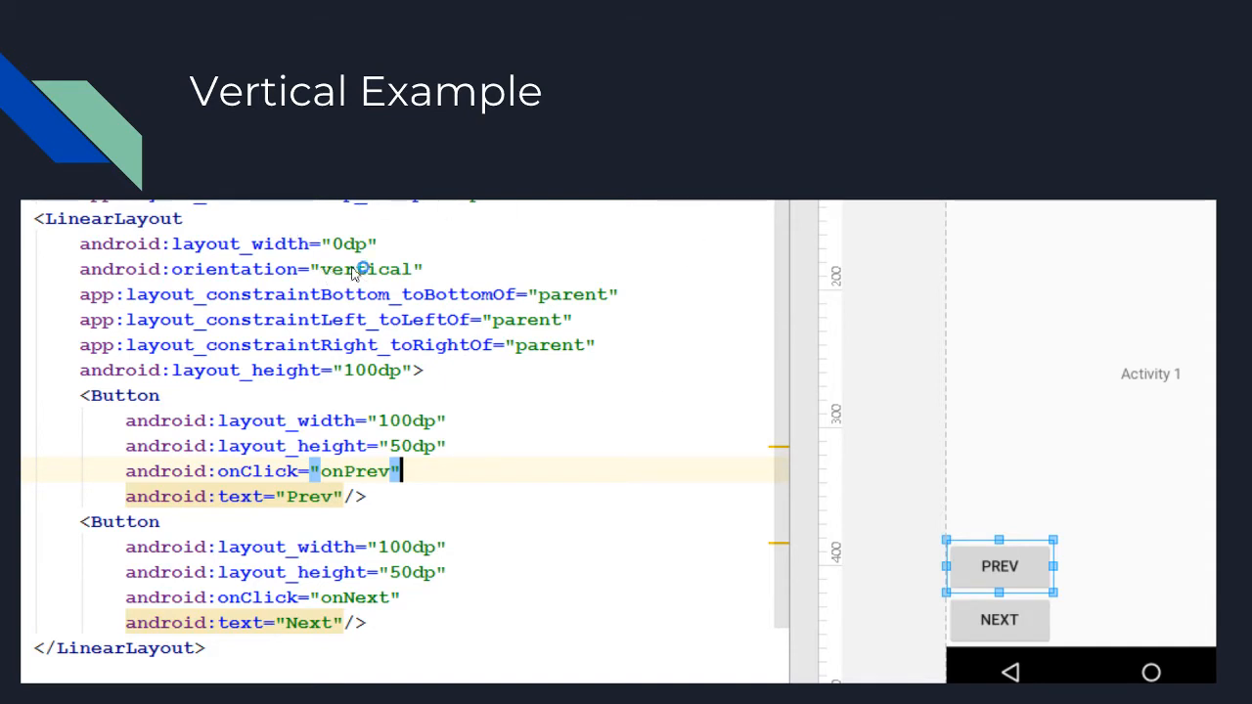
pyautogui.moveTo(619, 450)
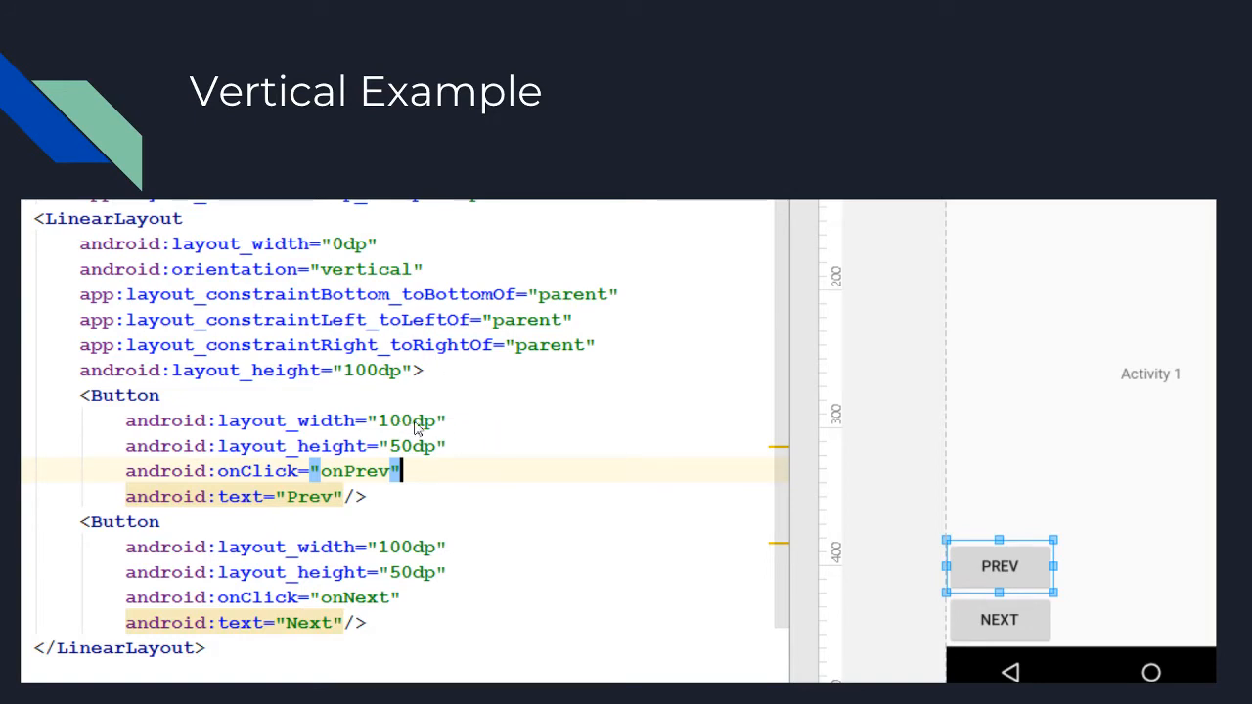
pyautogui.moveTo(427, 450)
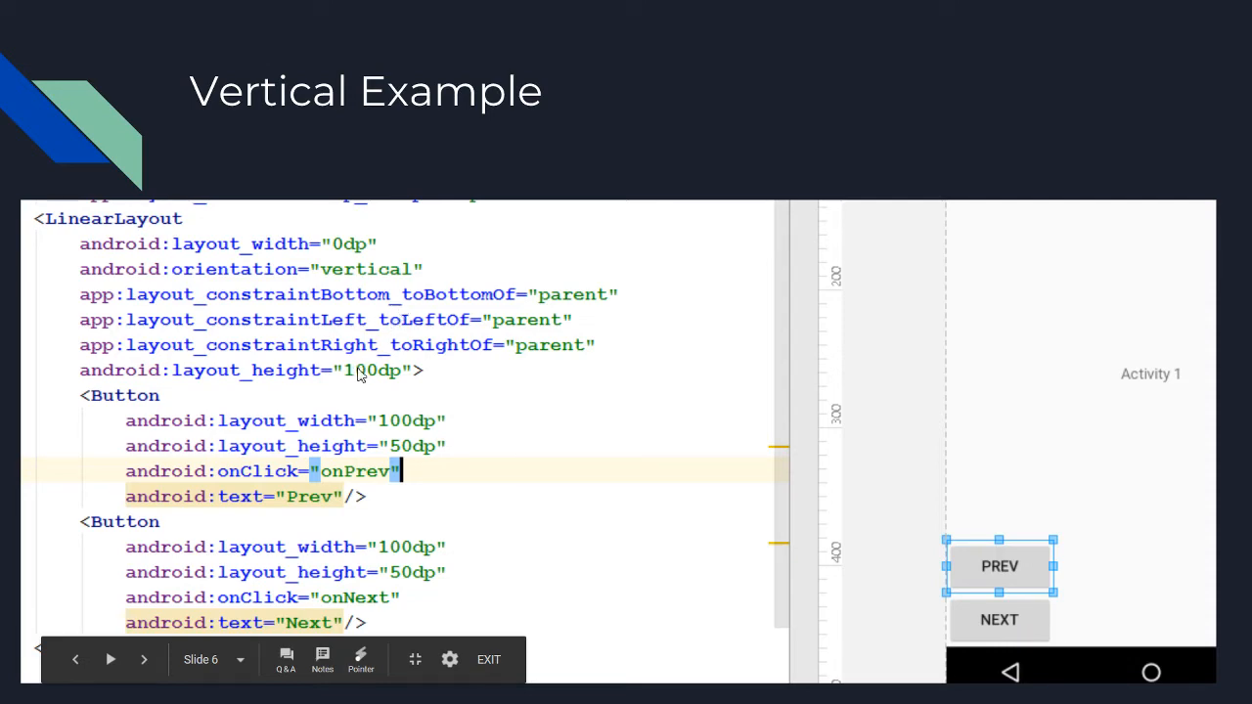
# Flip to slide 7, How Weights work, then return to Vertical Example.
pyautogui.click(145, 657)
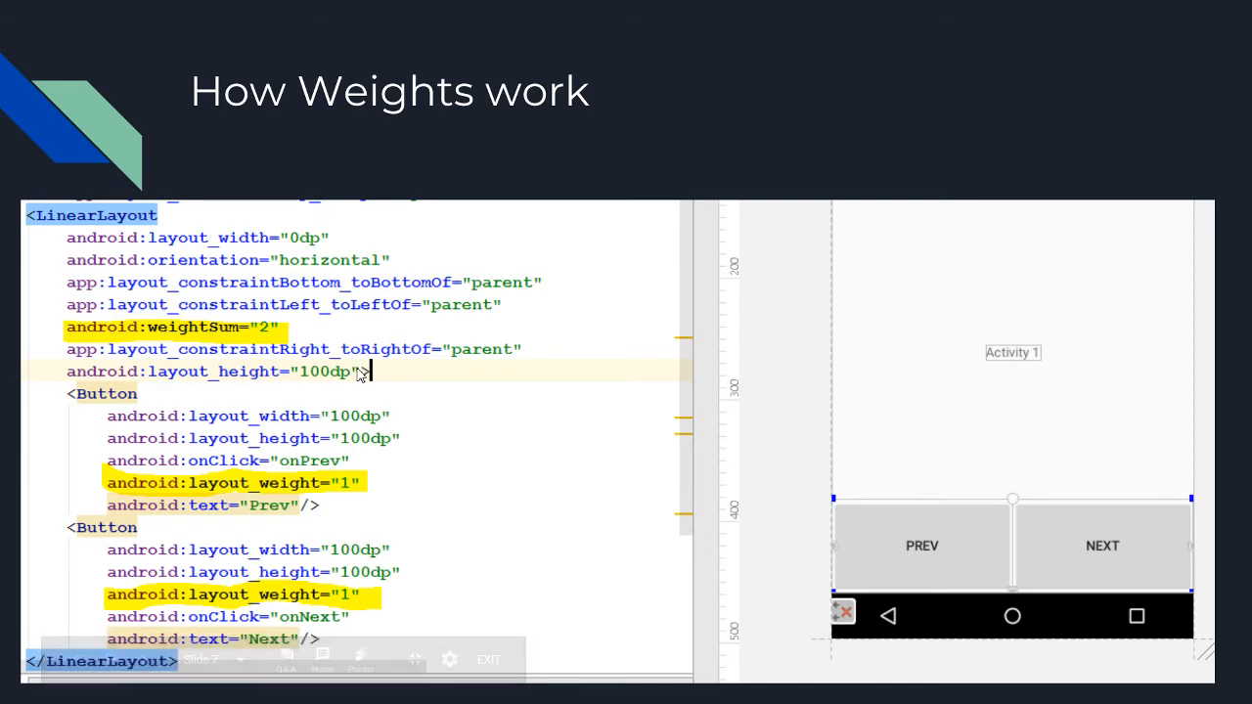
pyautogui.press('Right')
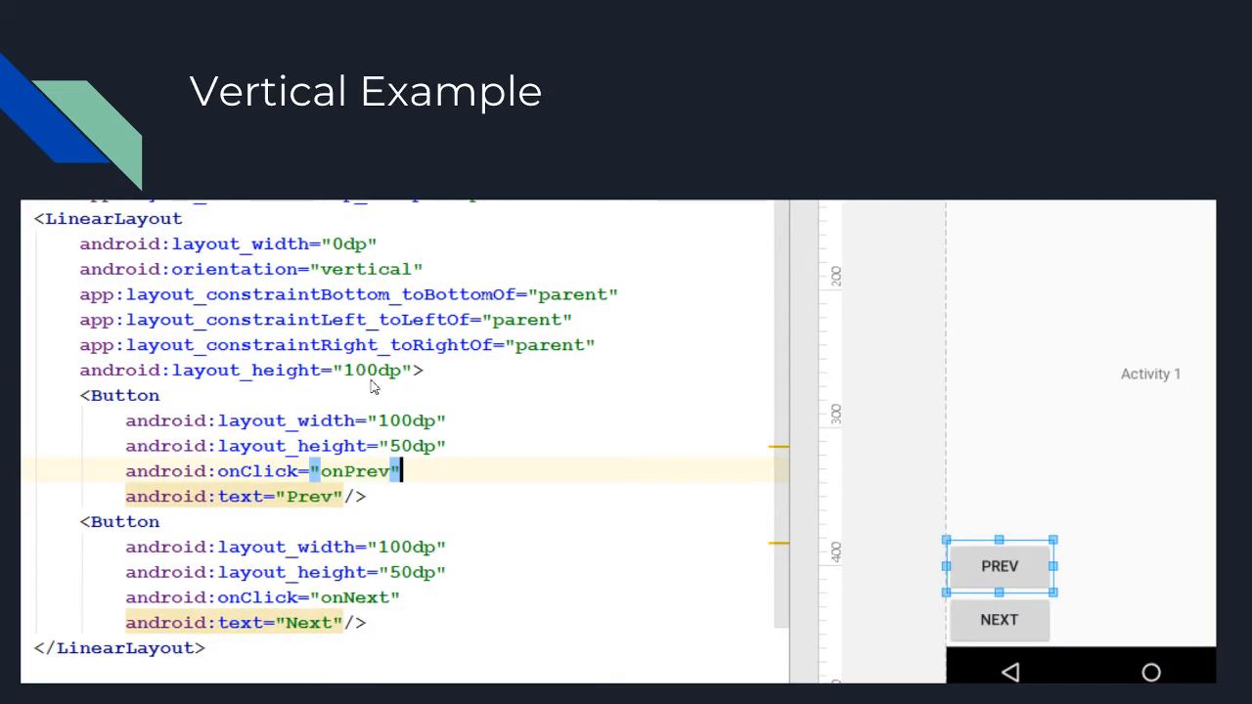
pyautogui.moveTo(407, 397)
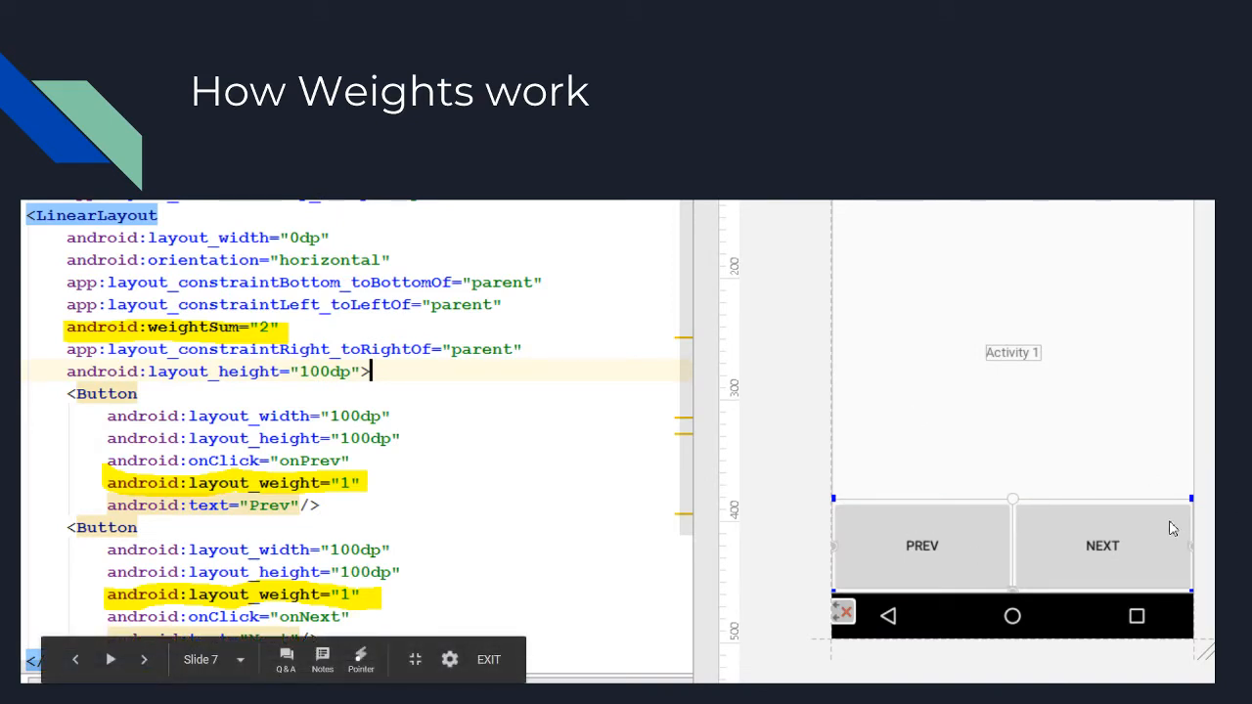
pyautogui.moveTo(1131, 564)
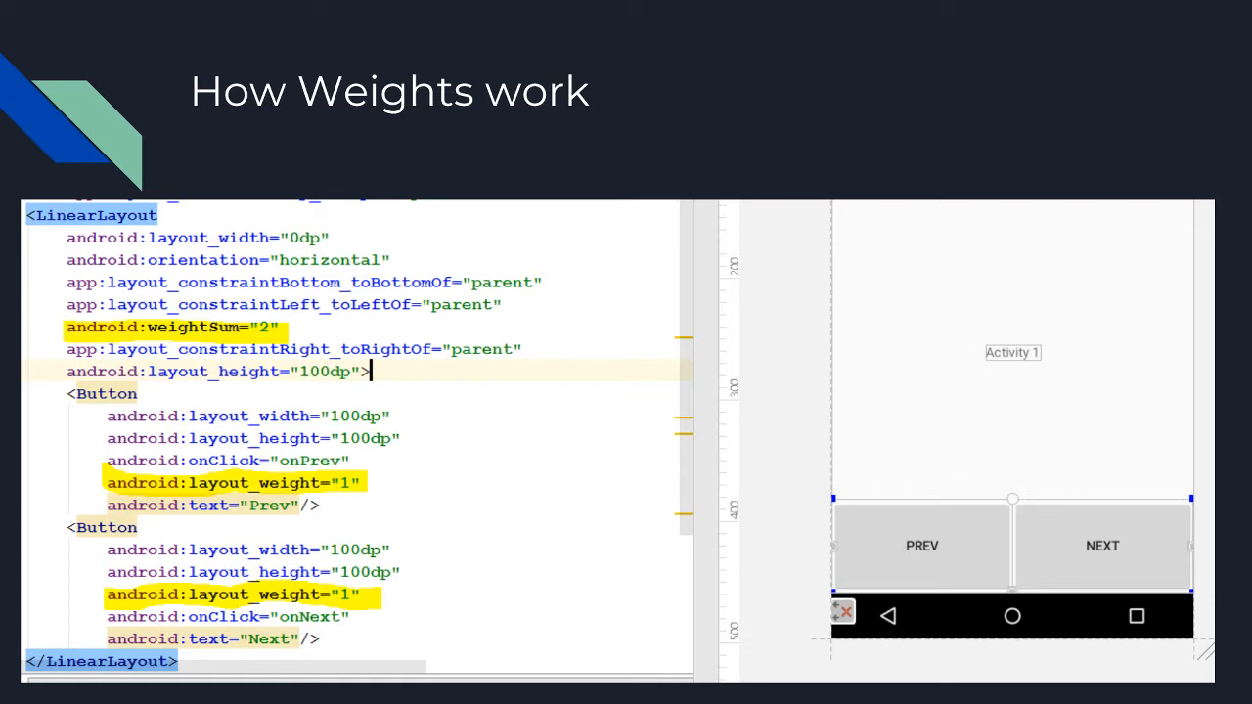
pyautogui.moveTo(348, 497)
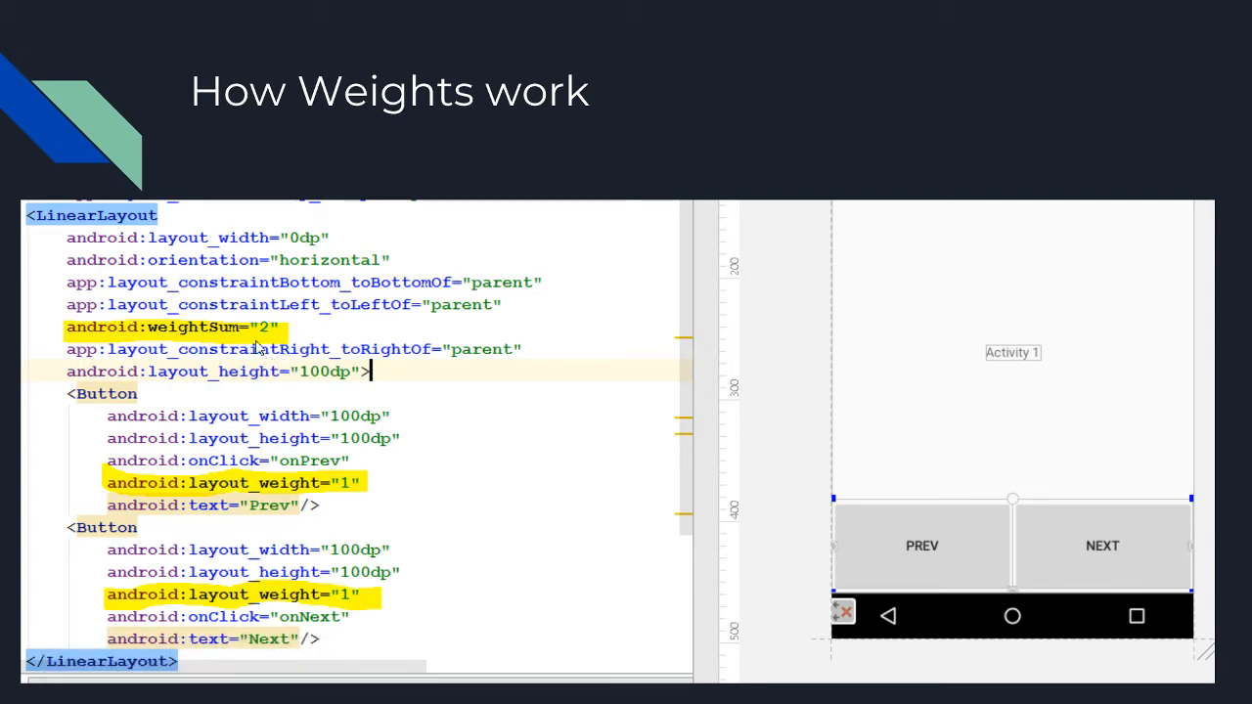
pyautogui.moveTo(287, 470)
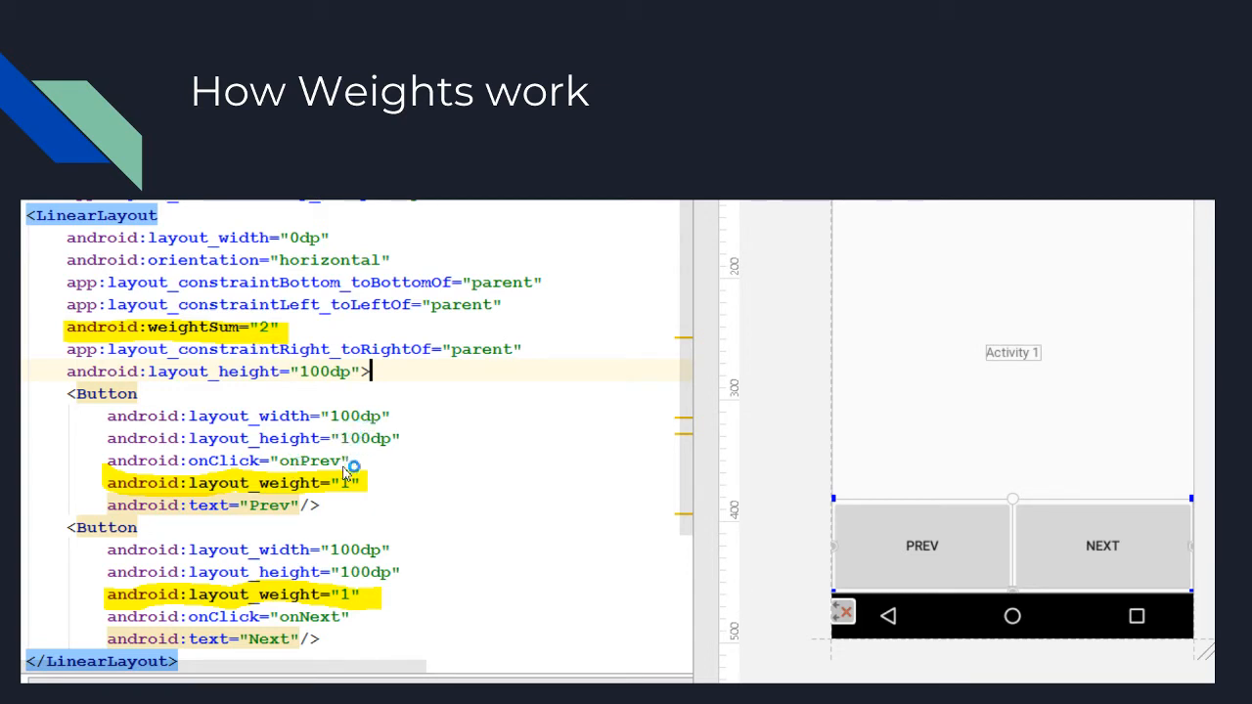
# Jump the slideshow to the Weight Example 2 slide with Prev 1.5 and Next 0.5 weights.
pyautogui.write('1')
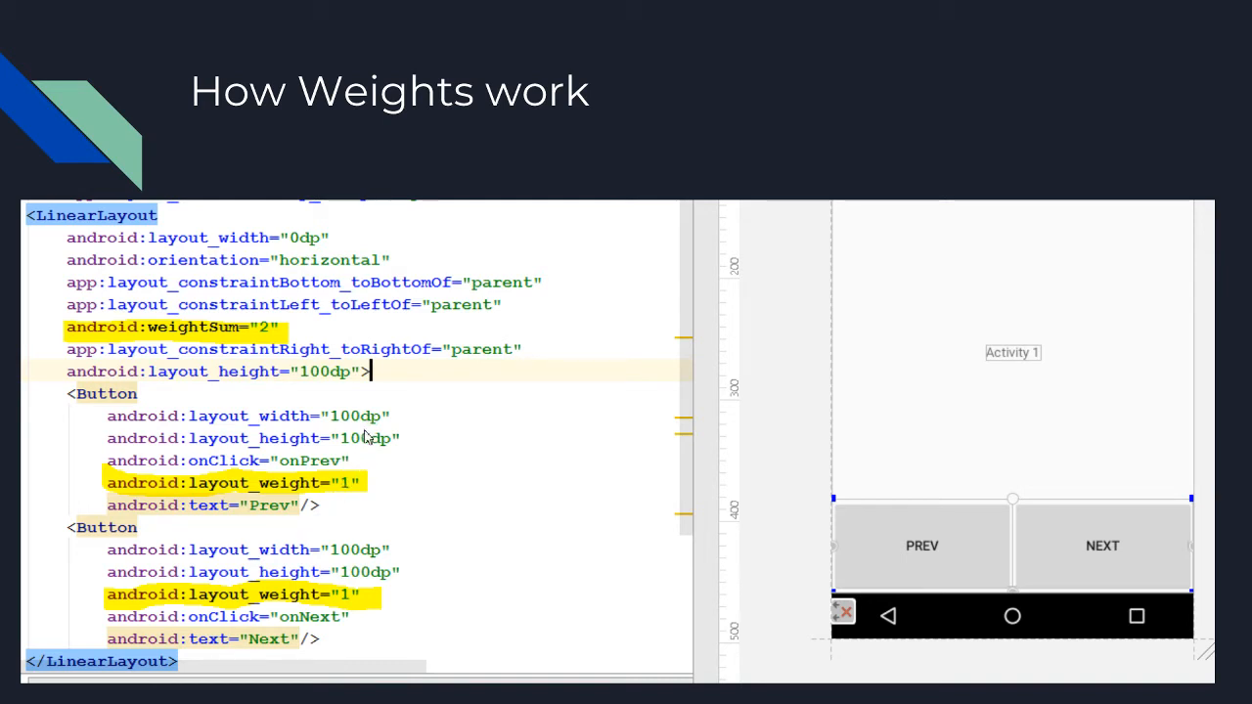
pyautogui.moveTo(356, 427)
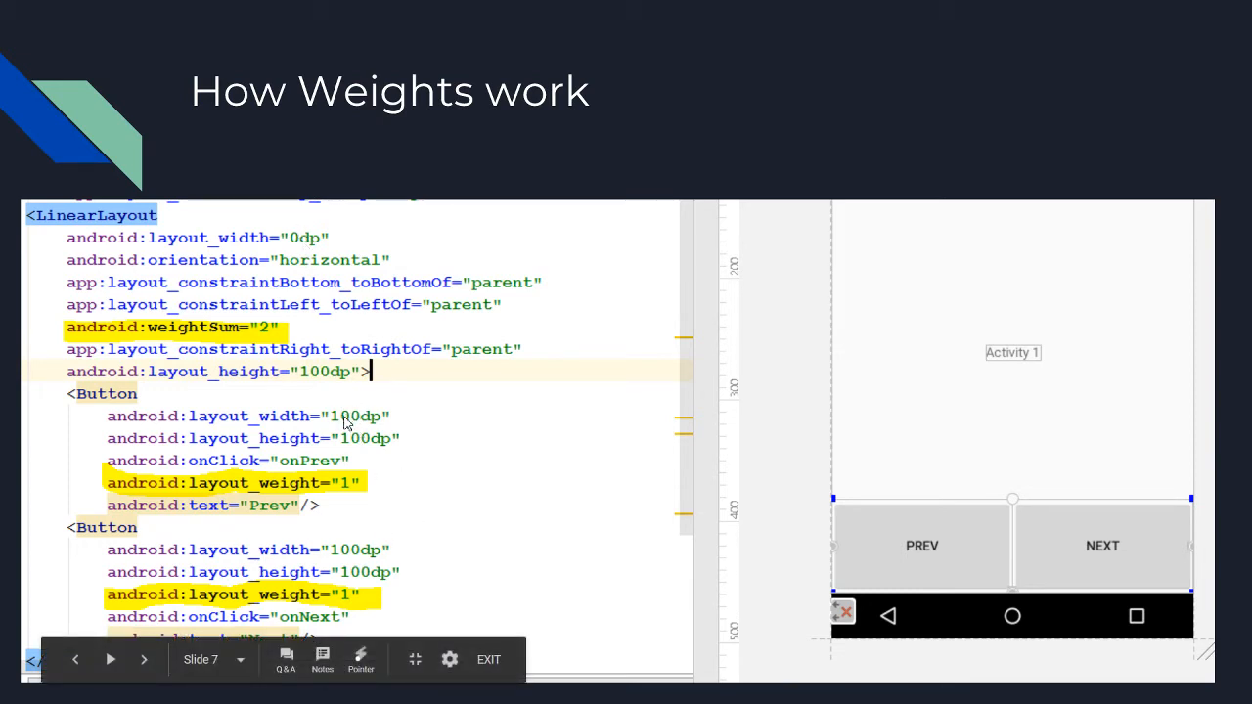
pyautogui.moveTo(407, 446)
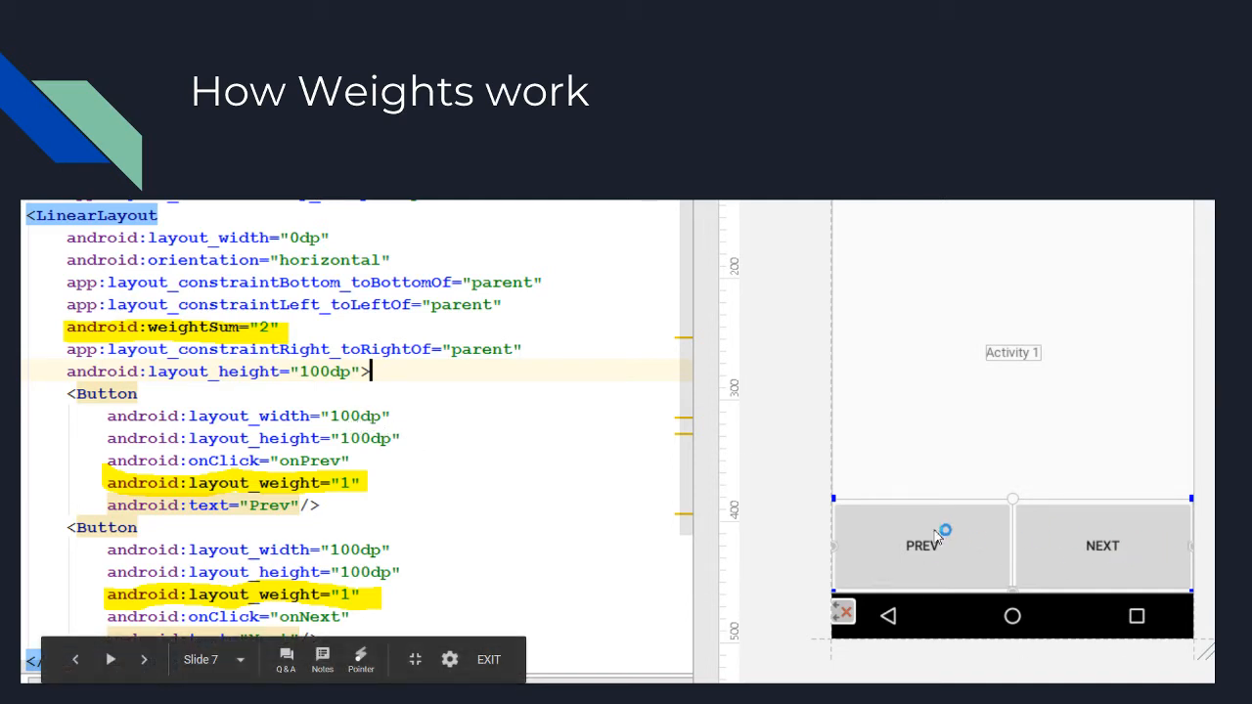
pyautogui.moveTo(323, 504)
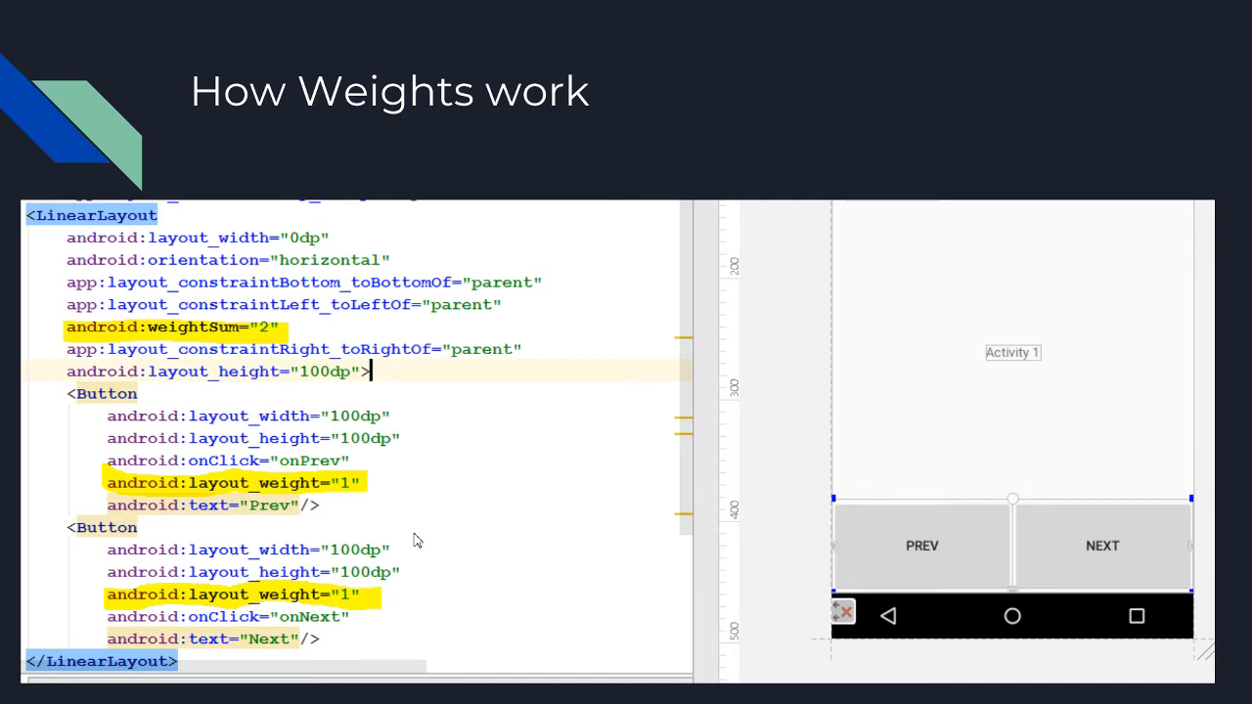
pyautogui.moveTo(384, 486)
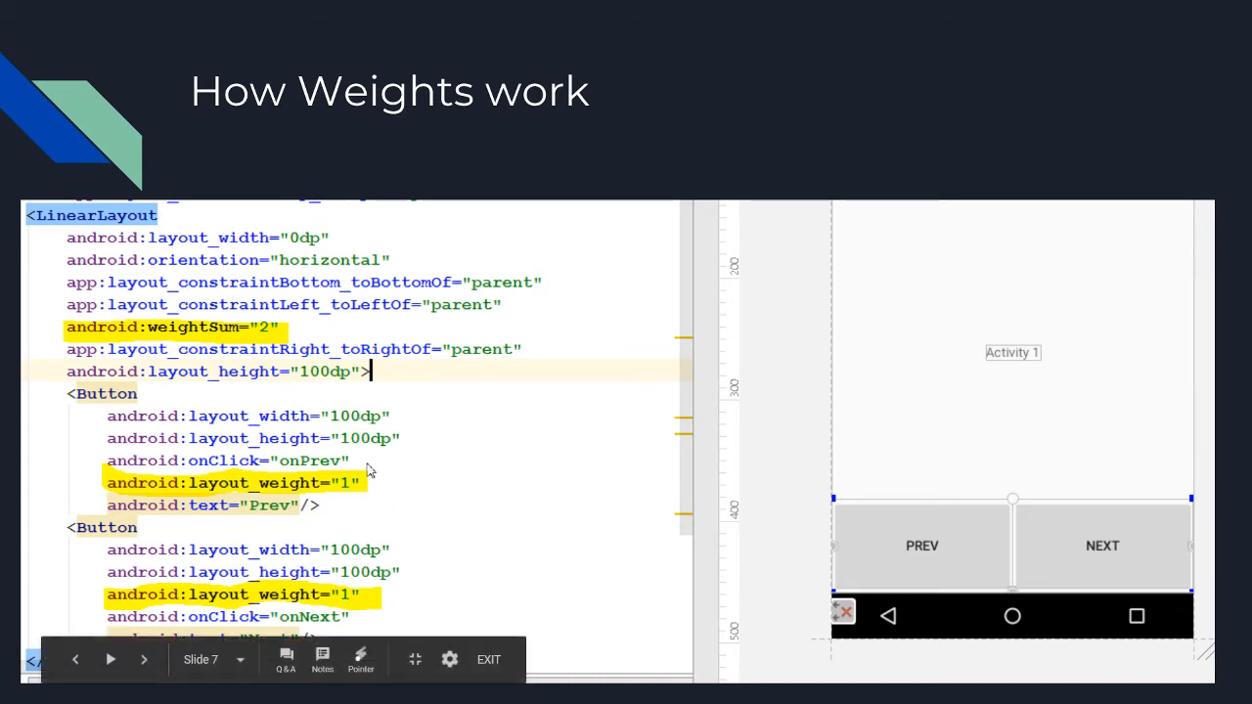
pyautogui.moveTo(372, 454)
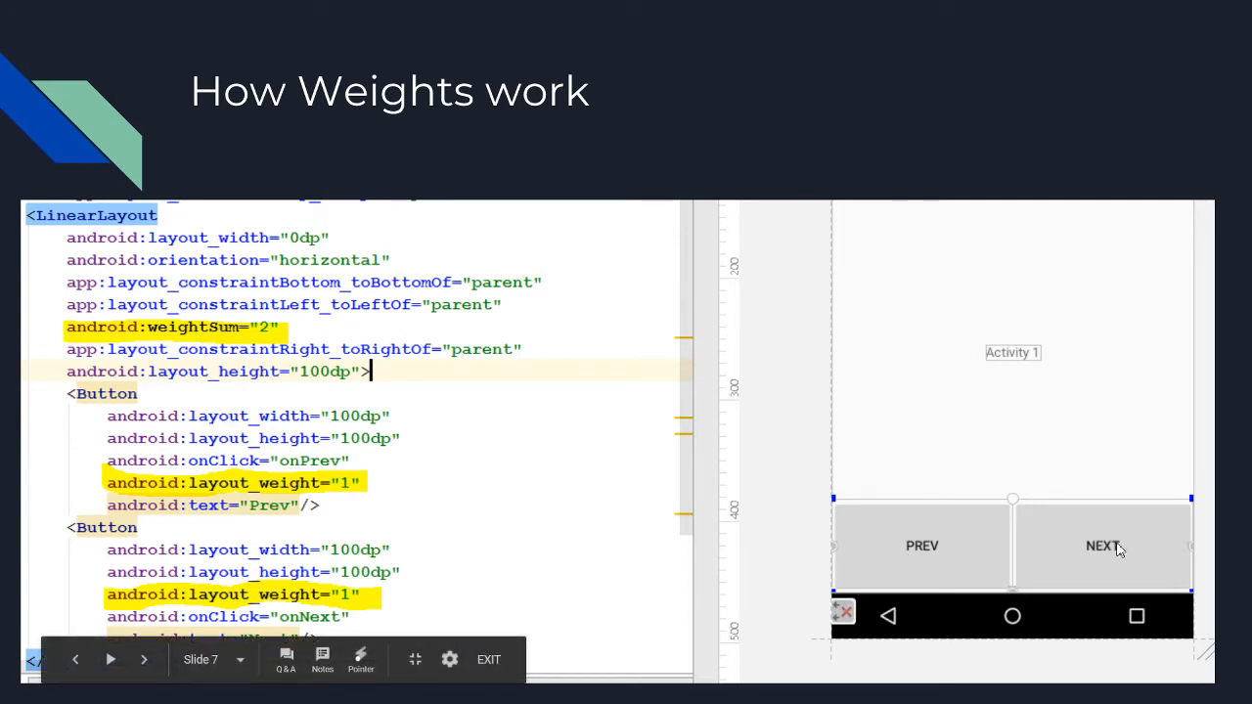
pyautogui.moveTo(951, 576)
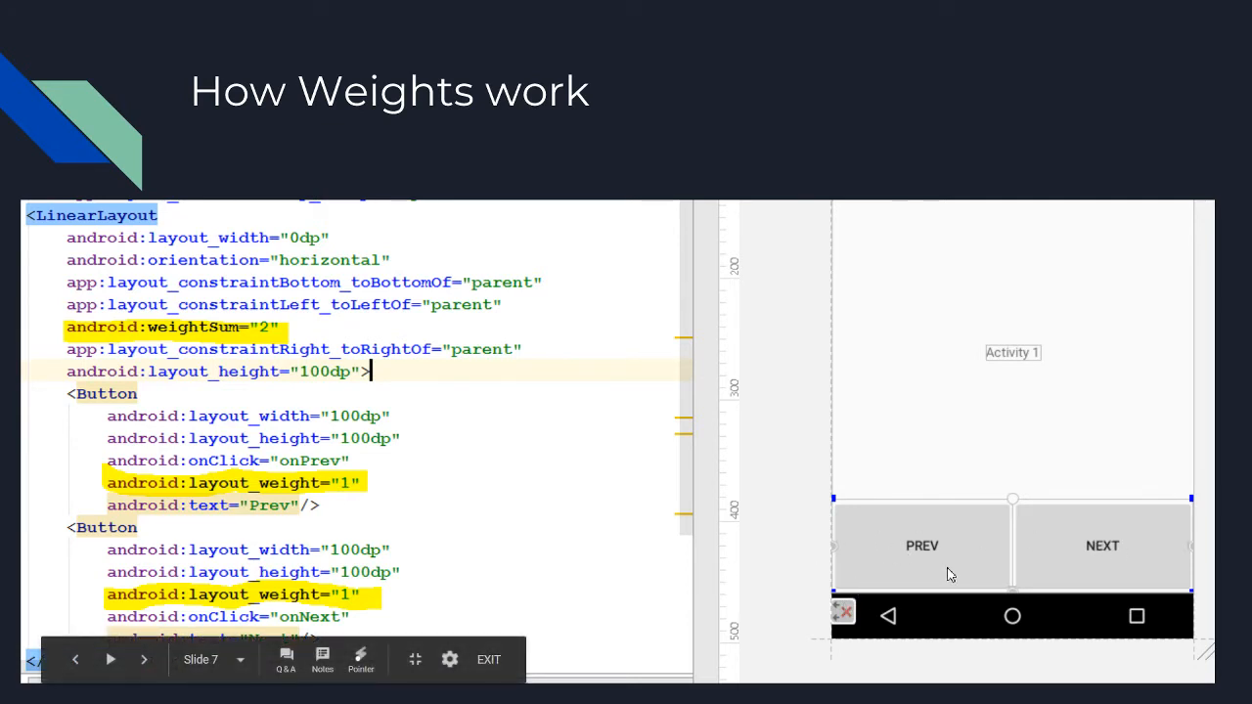
pyautogui.moveTo(479, 438)
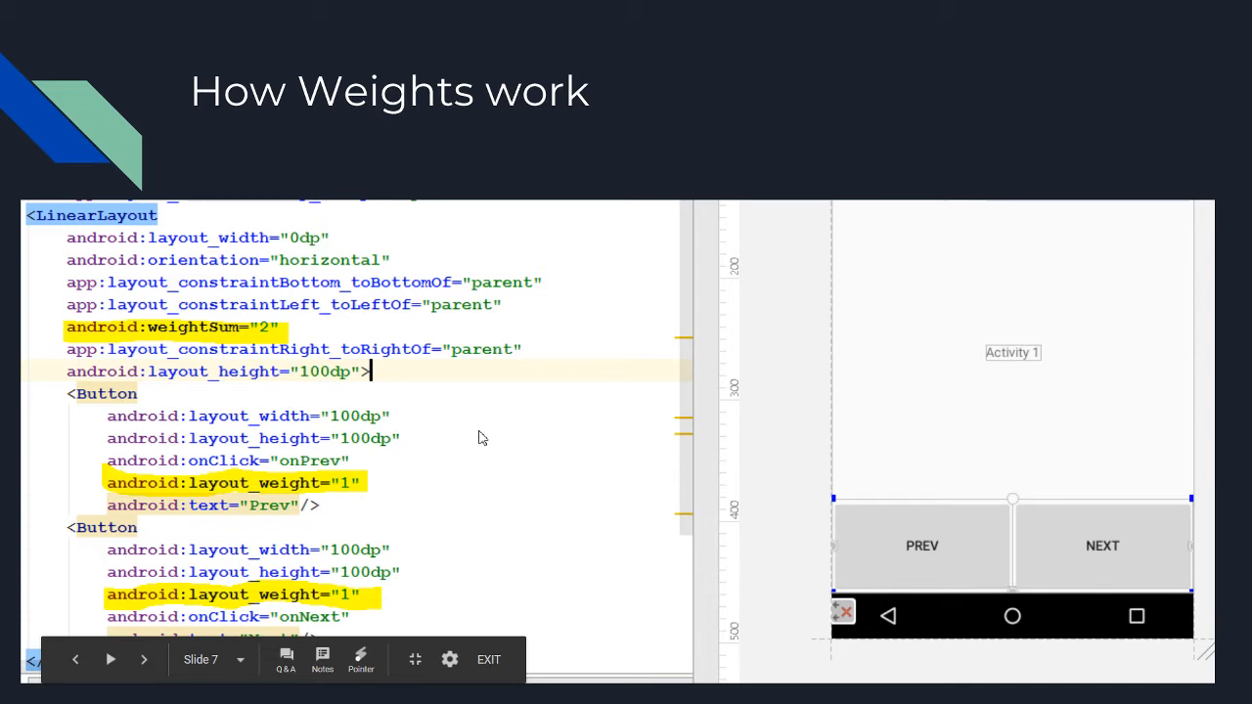
pyautogui.moveTo(407, 428)
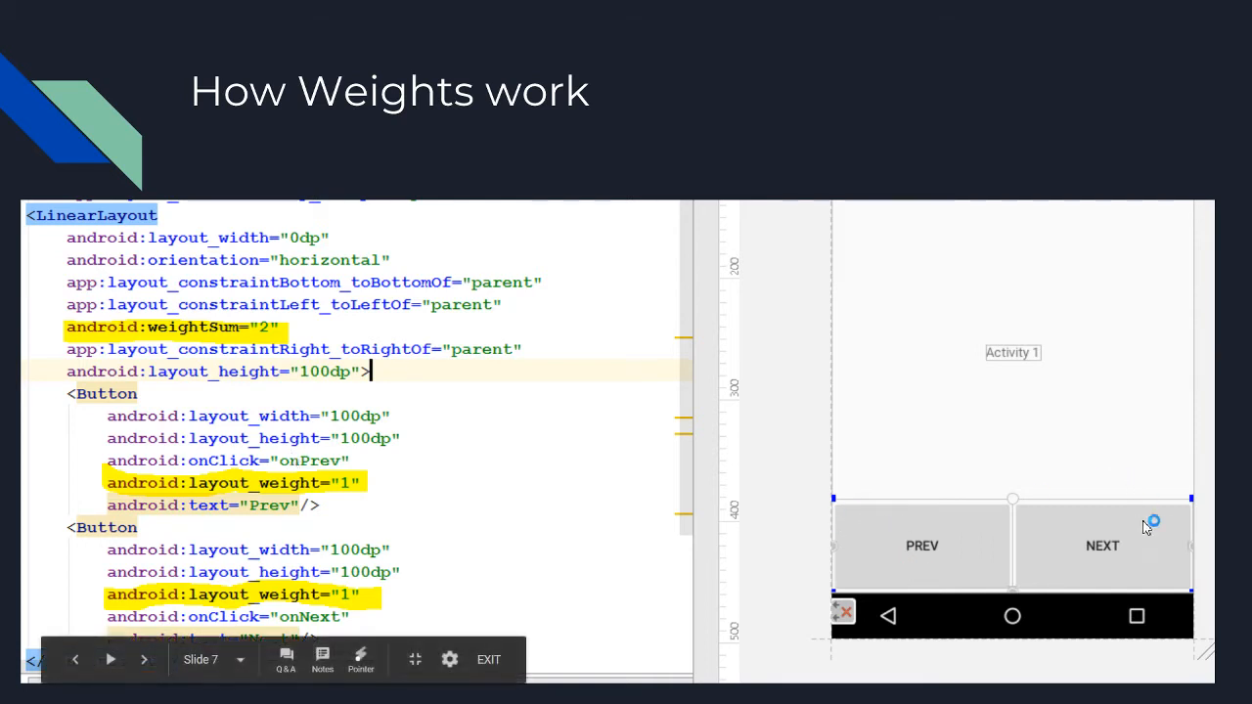
pyautogui.moveTo(994, 650)
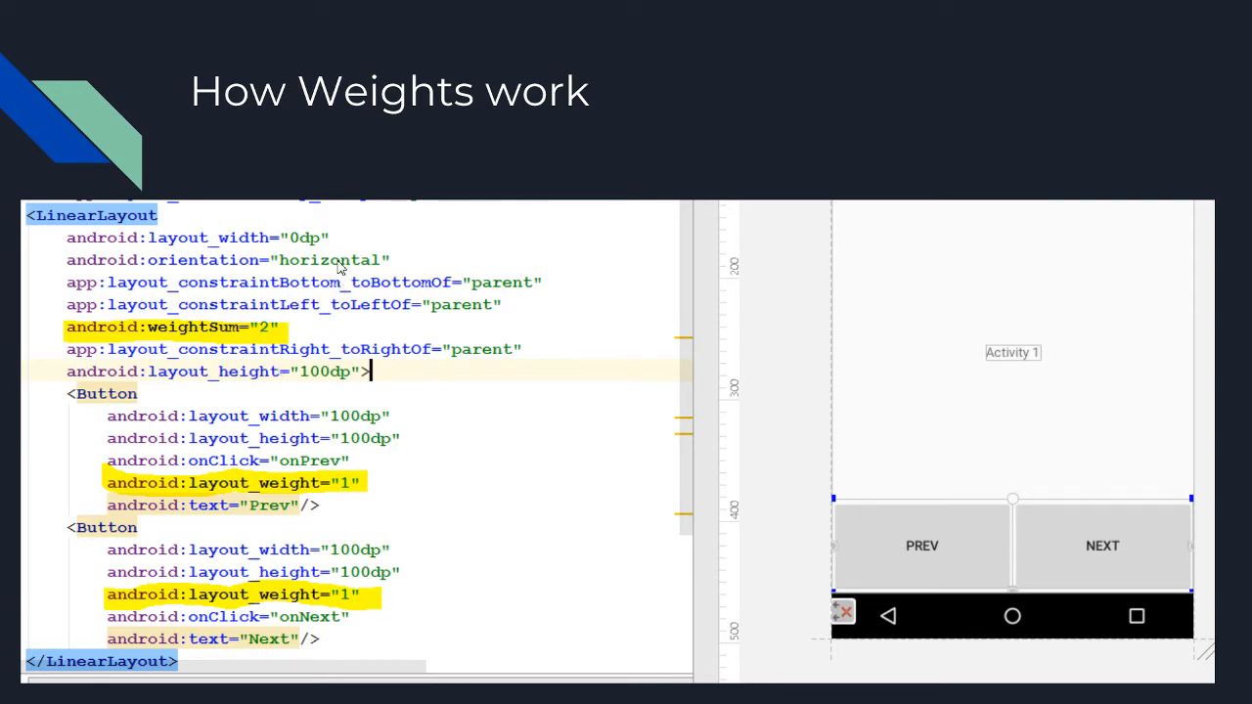
pyautogui.moveTo(382, 433)
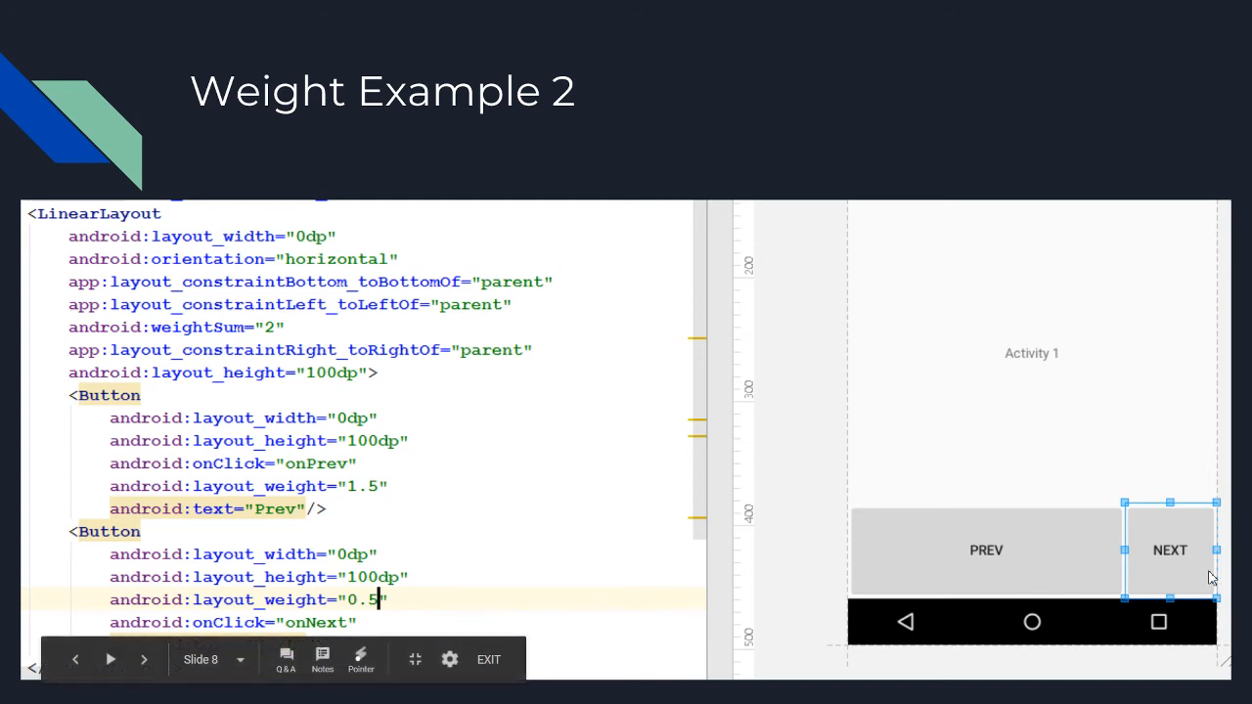
pyautogui.moveTo(1033, 493)
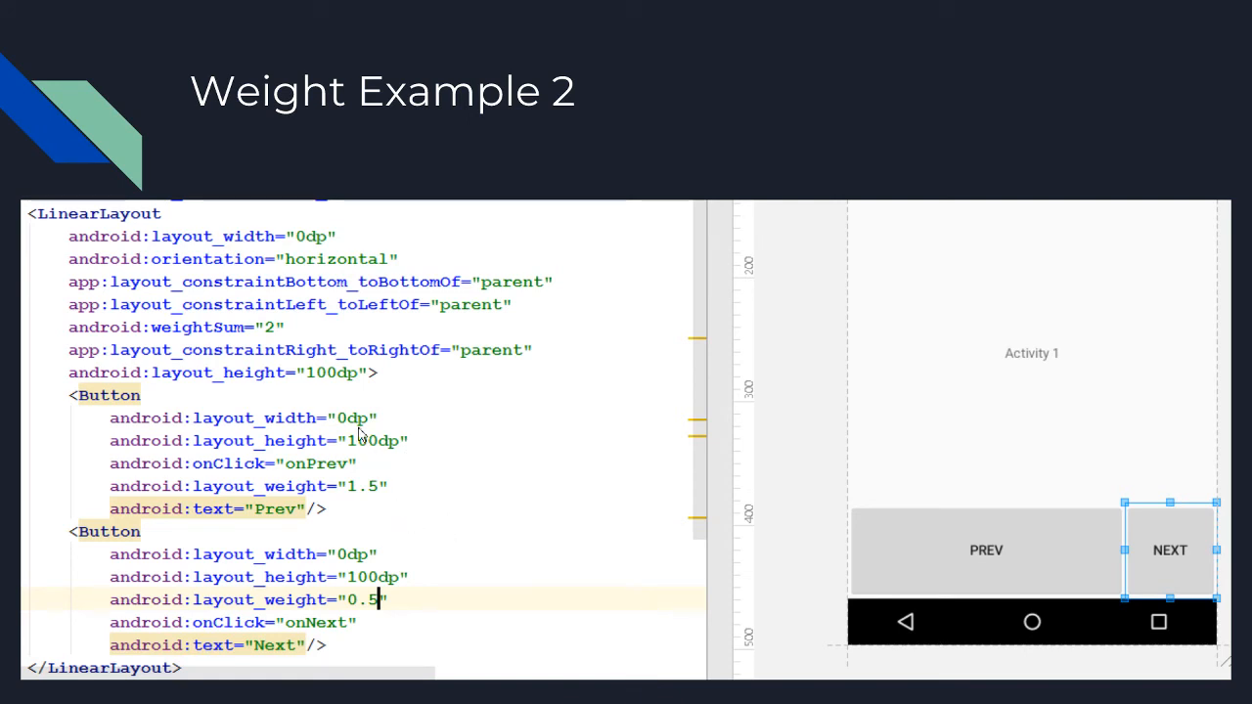
pyautogui.moveTo(399, 505)
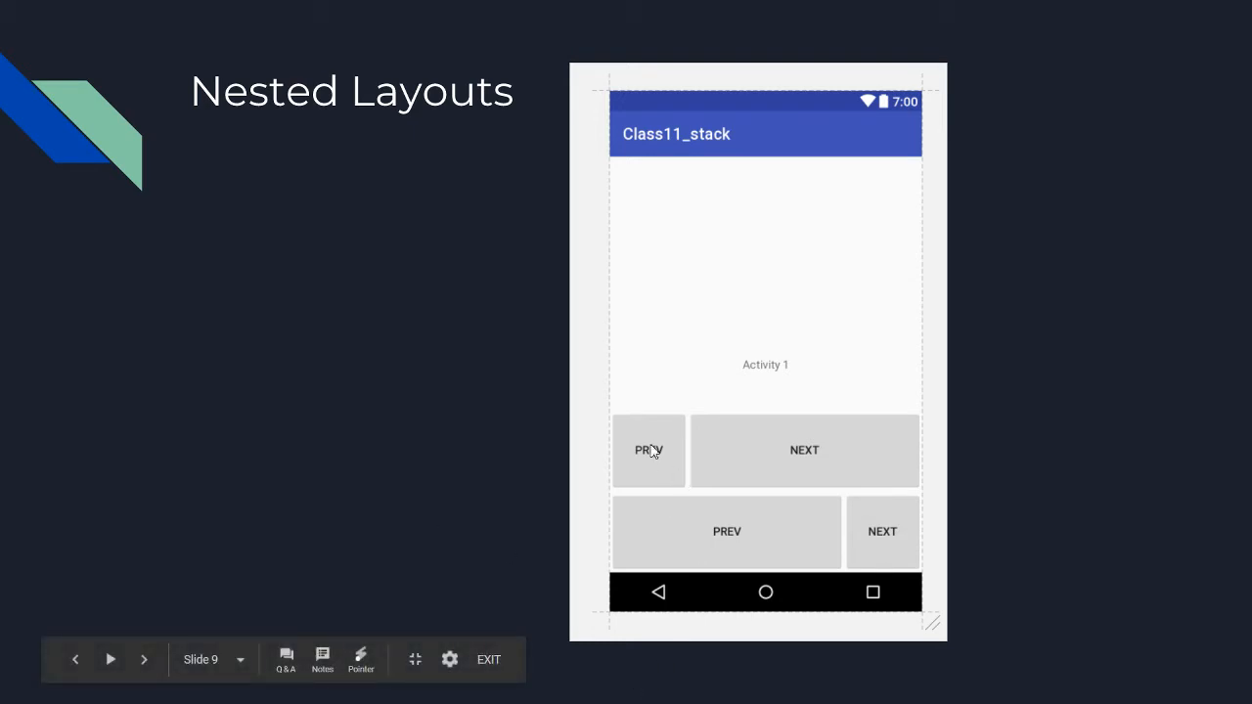
pyautogui.moveTo(630, 464)
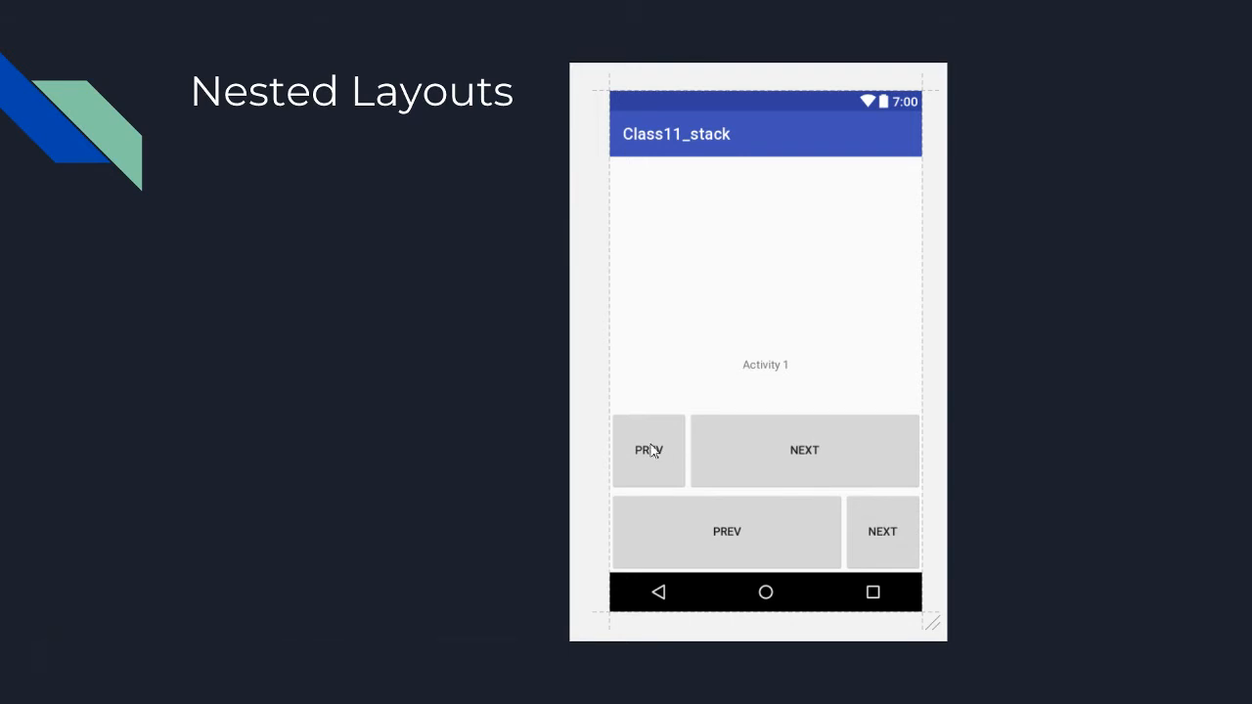
pyautogui.moveTo(753, 505)
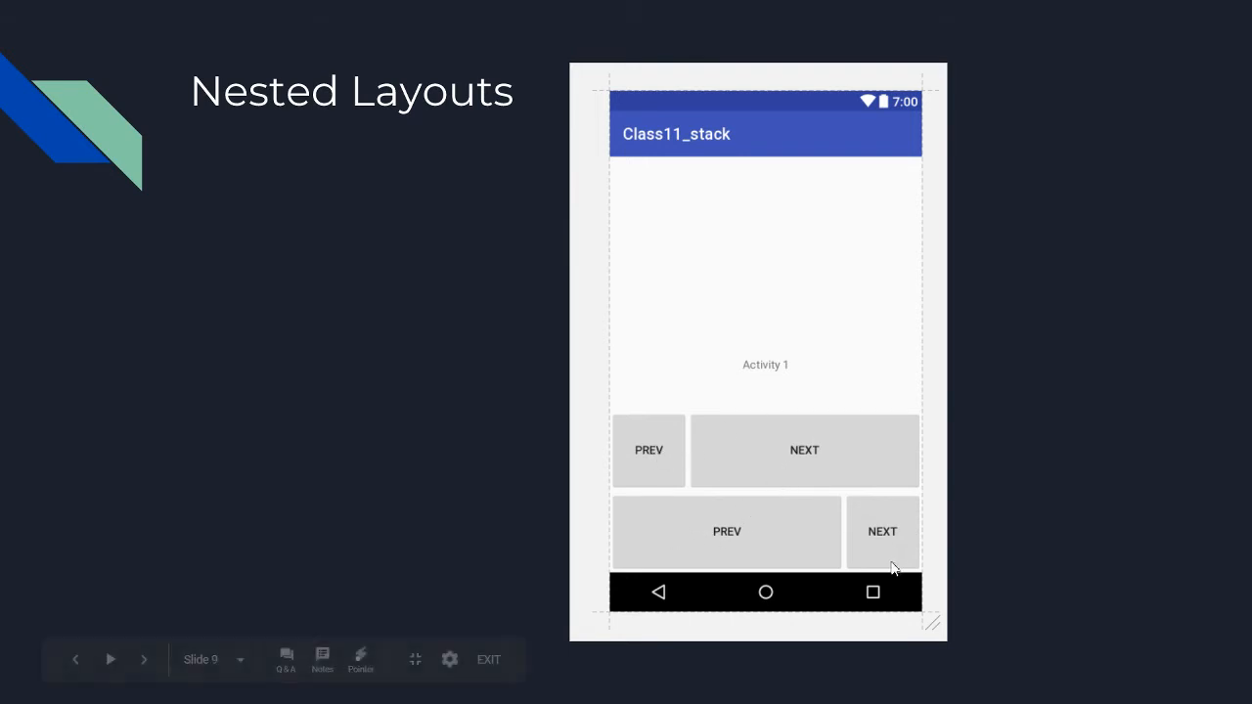
pyautogui.moveTo(828, 481)
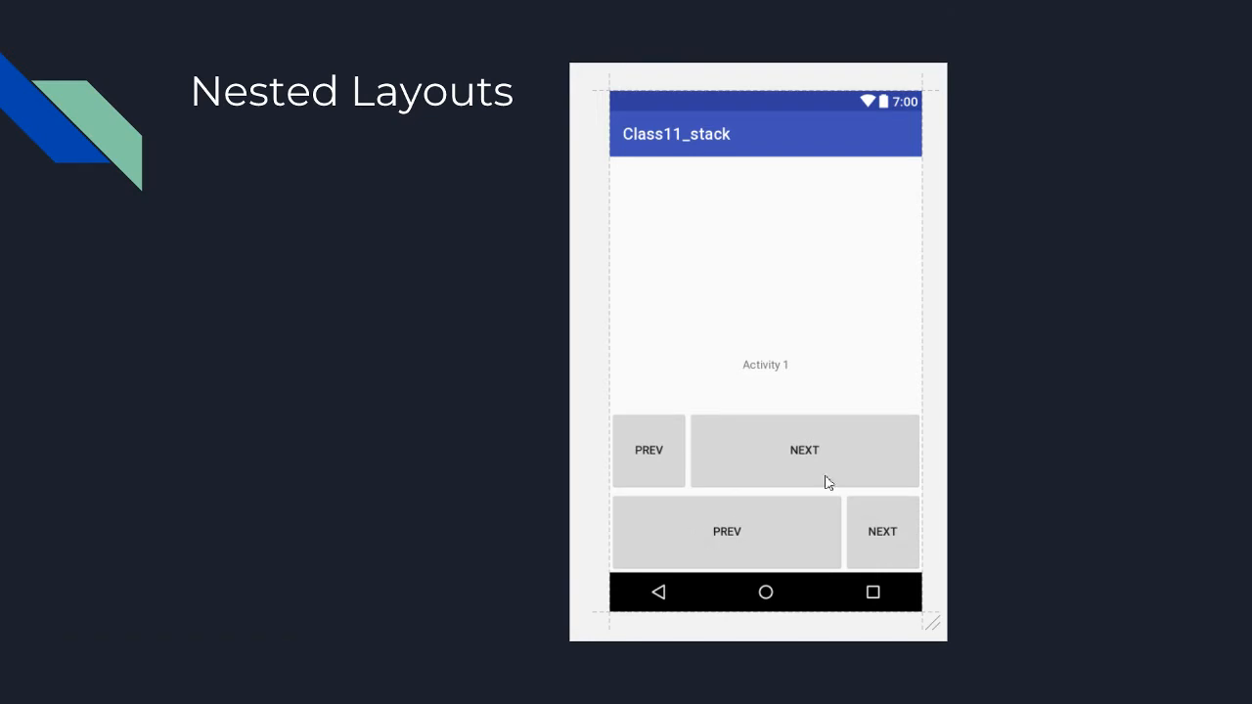
# Advance to slide 9, Nested Layouts, showing two rows of PREV/NEXT buttons.
pyautogui.click(880, 532)
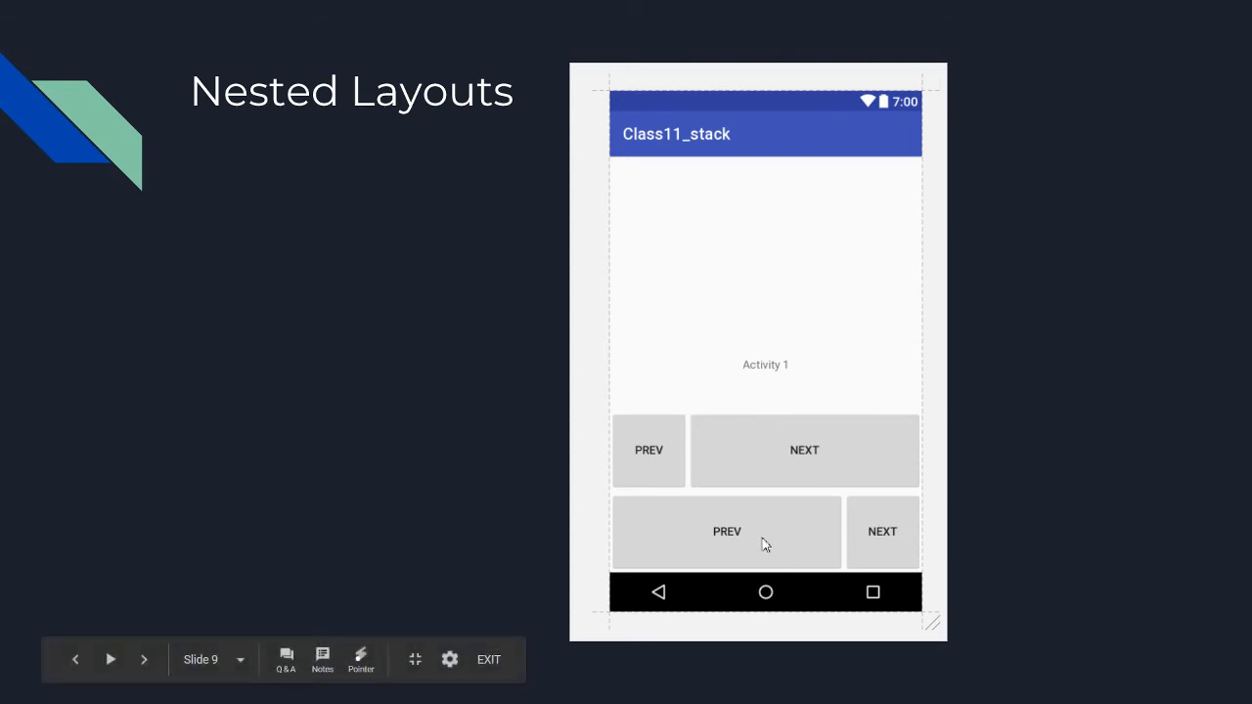
pyautogui.moveTo(650, 450)
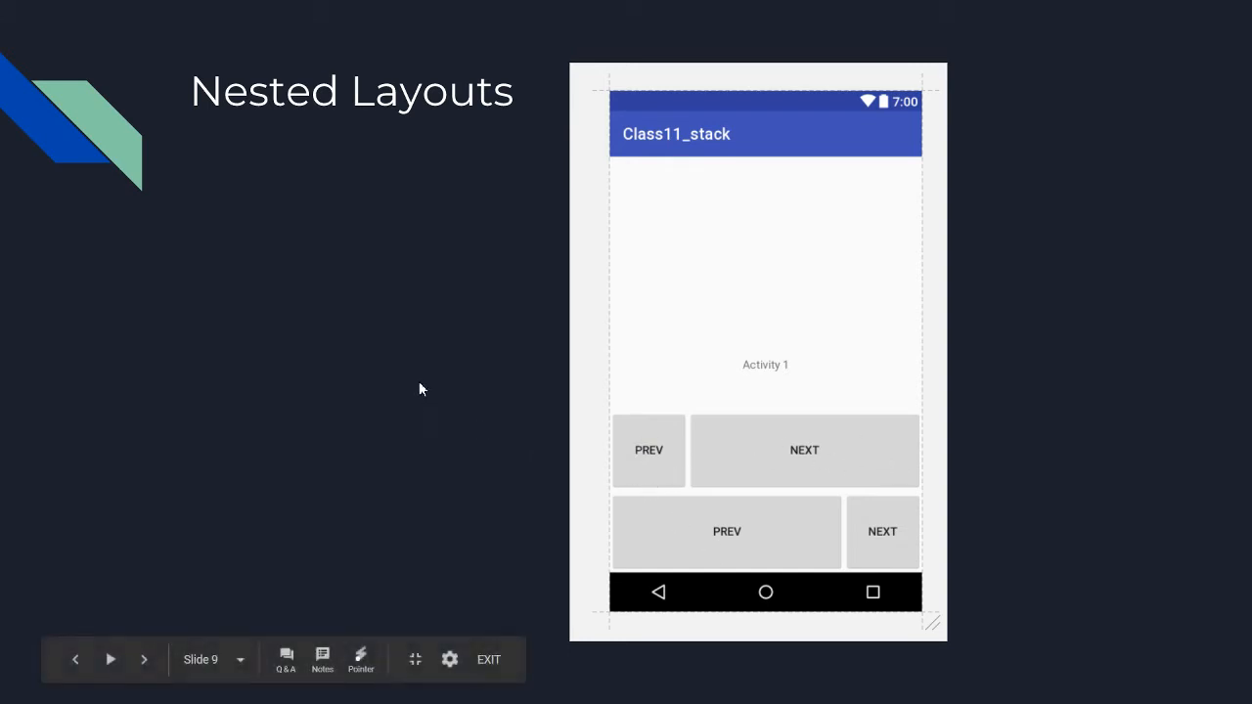
pyautogui.moveTo(470, 362)
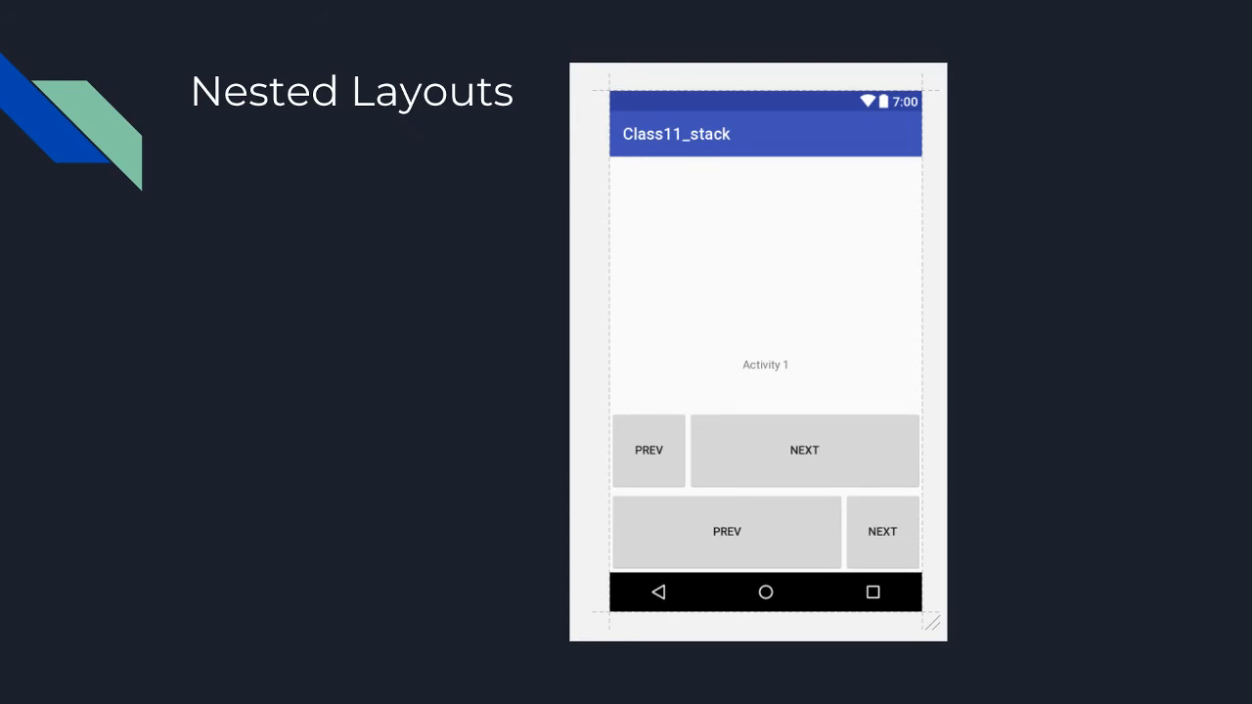
pyautogui.moveTo(697, 469)
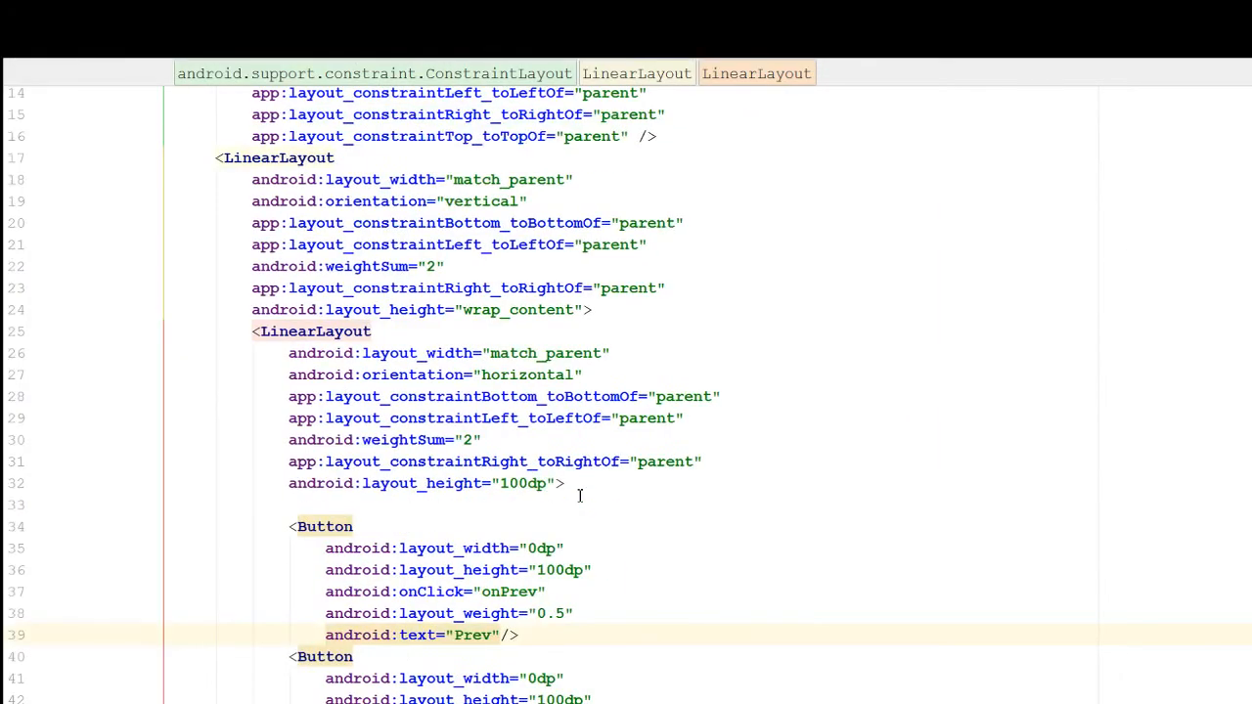
# Highlight the outer vertical and inner horizontal LinearLayout blocks in activity_main.xml.
pyautogui.click(493, 505)
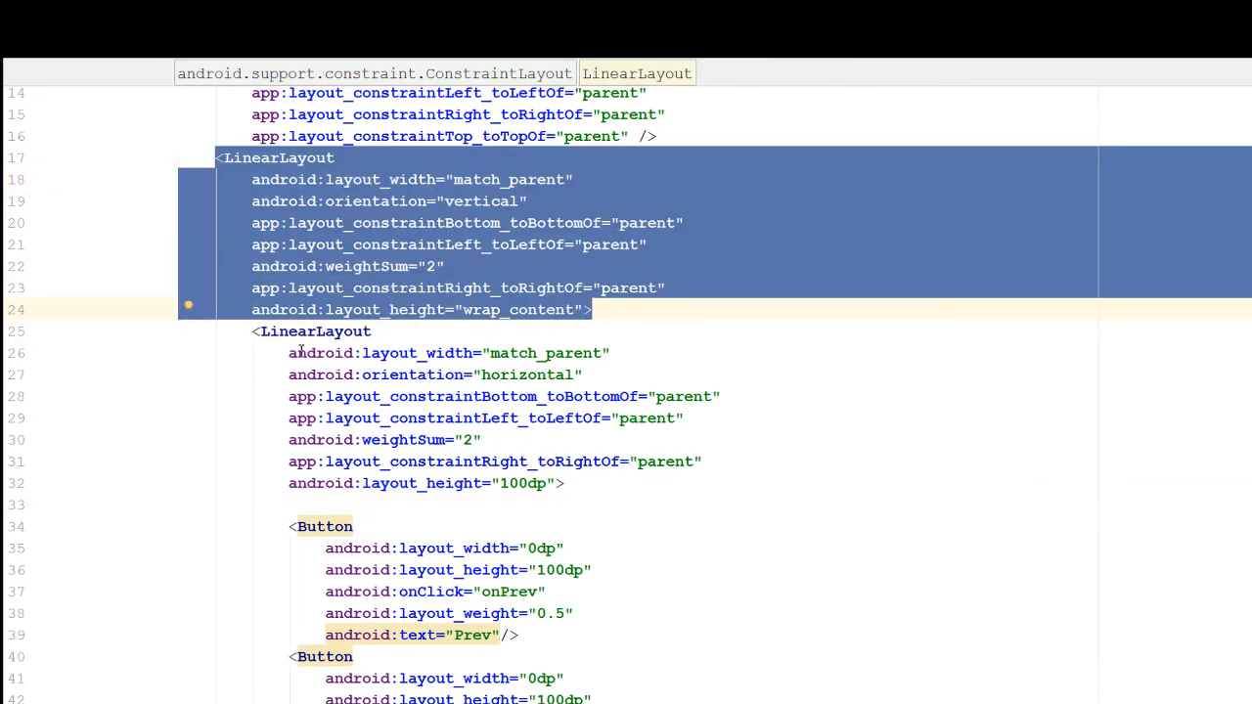
pyautogui.click(316, 331)
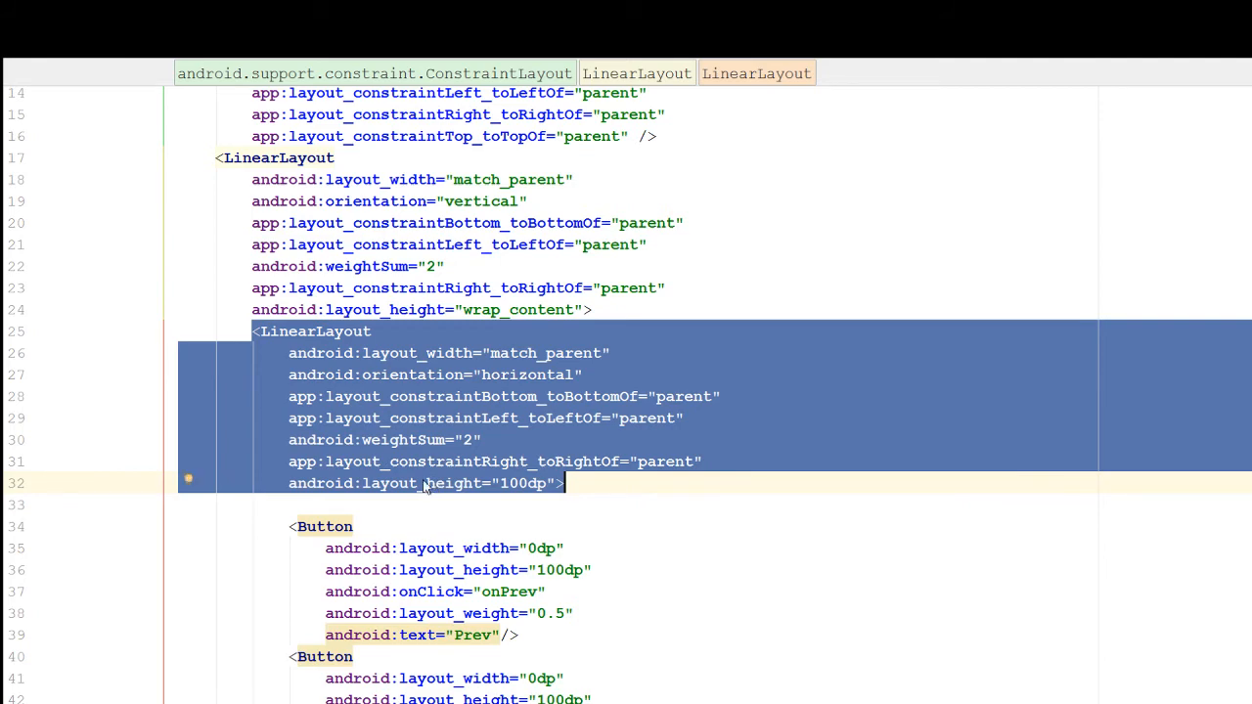
pyautogui.click(519, 376)
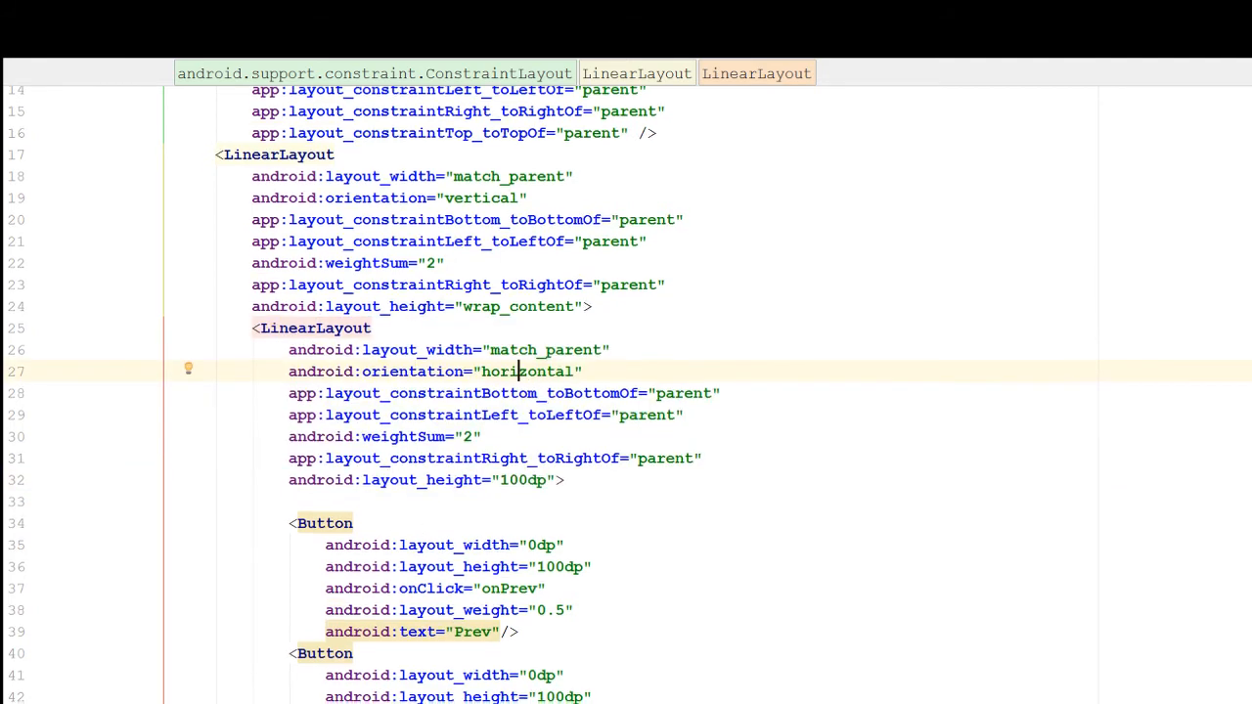
pyautogui.scroll(-3)
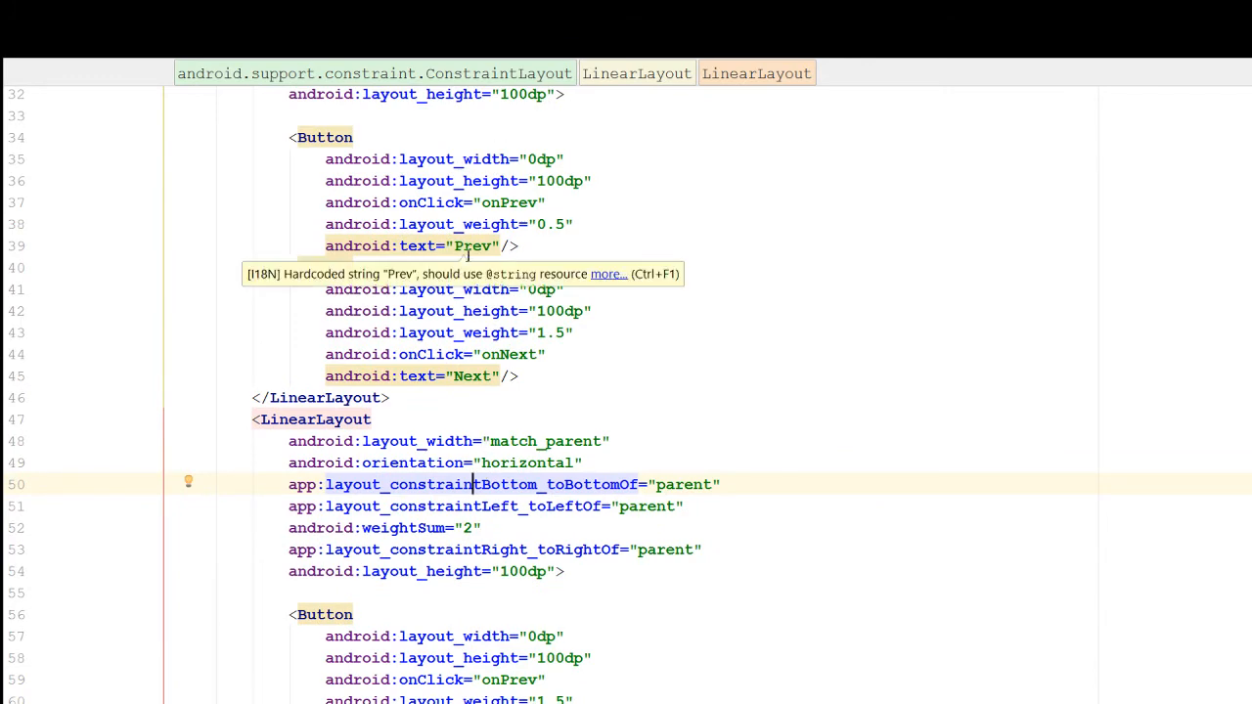
pyautogui.moveTo(1229, 490)
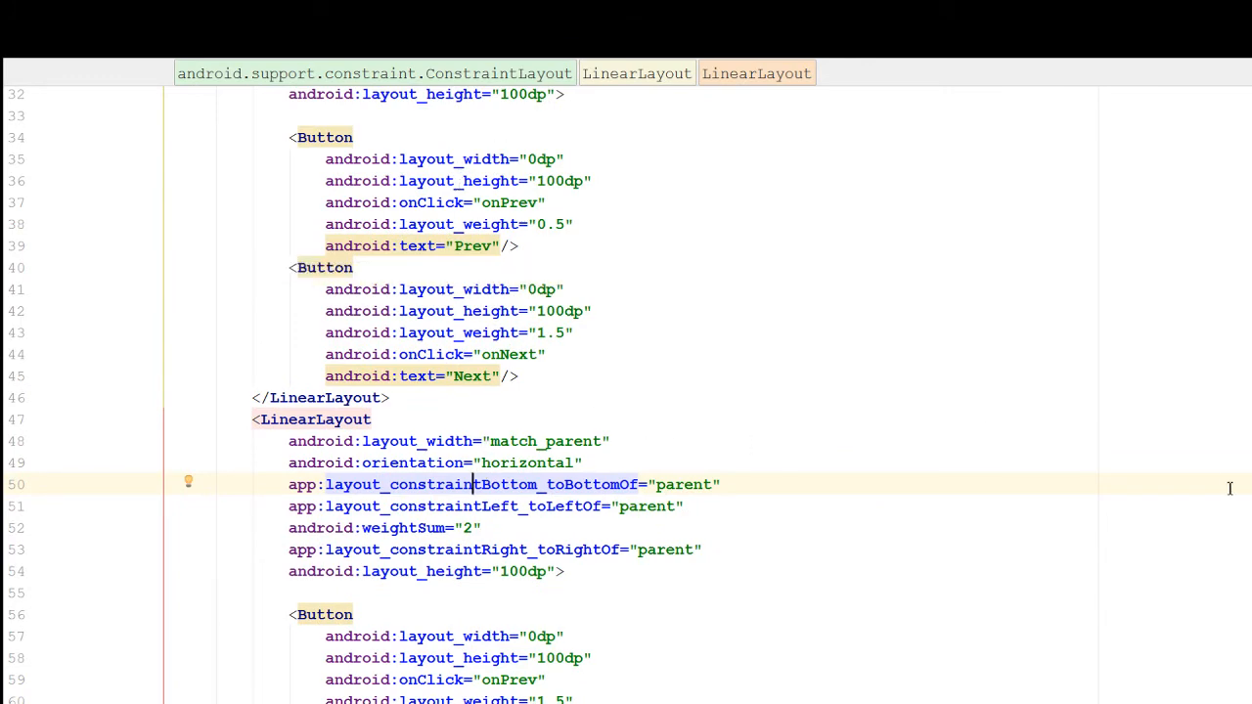
pyautogui.scroll(3)
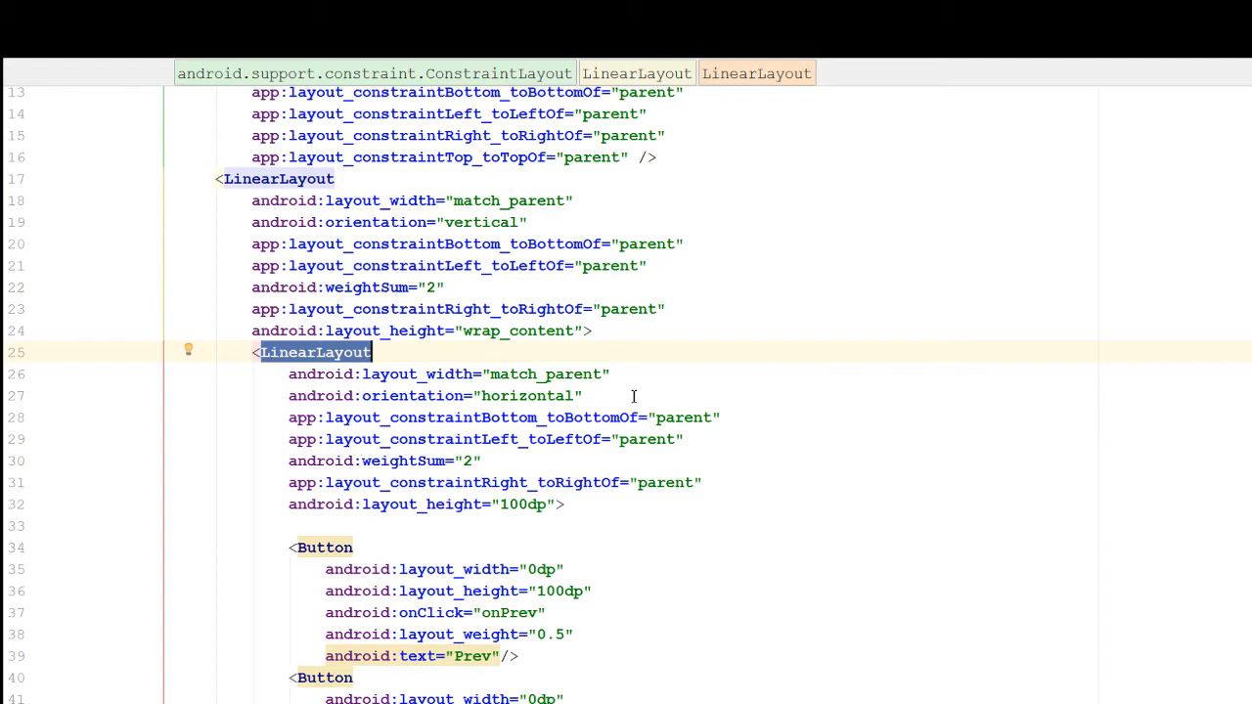
pyautogui.moveTo(454, 505)
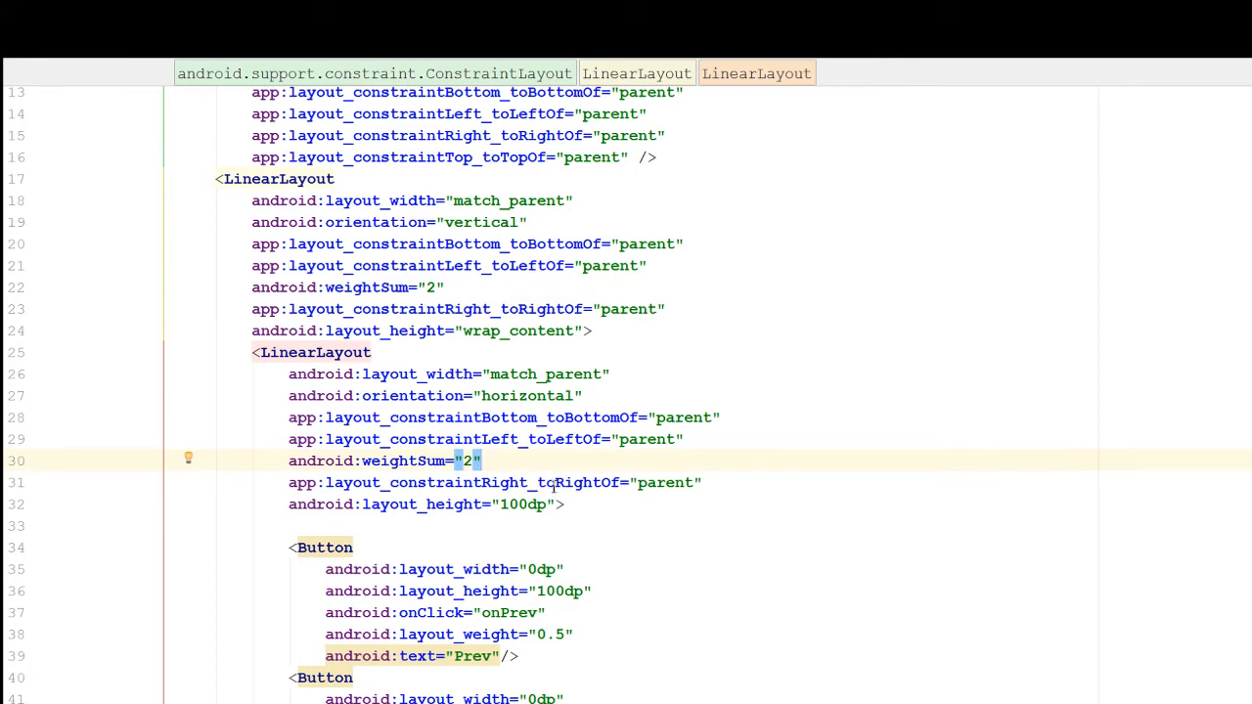
pyautogui.scroll(-3)
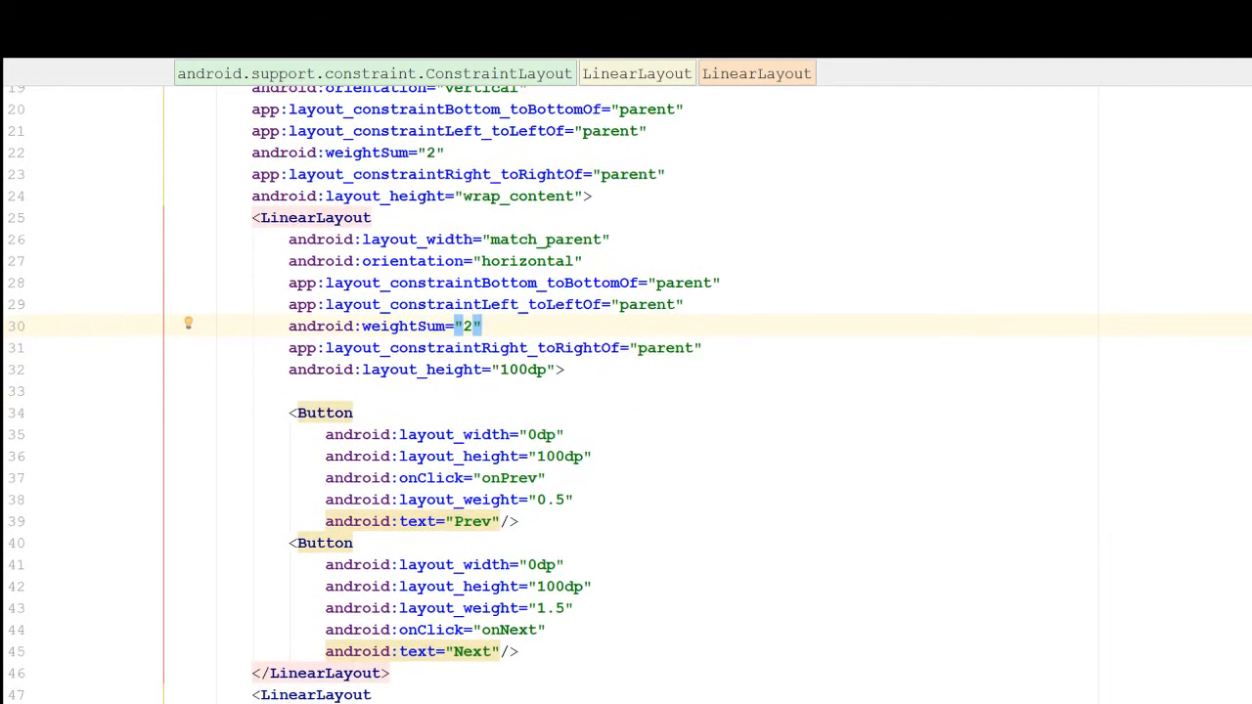
pyautogui.scroll(-3)
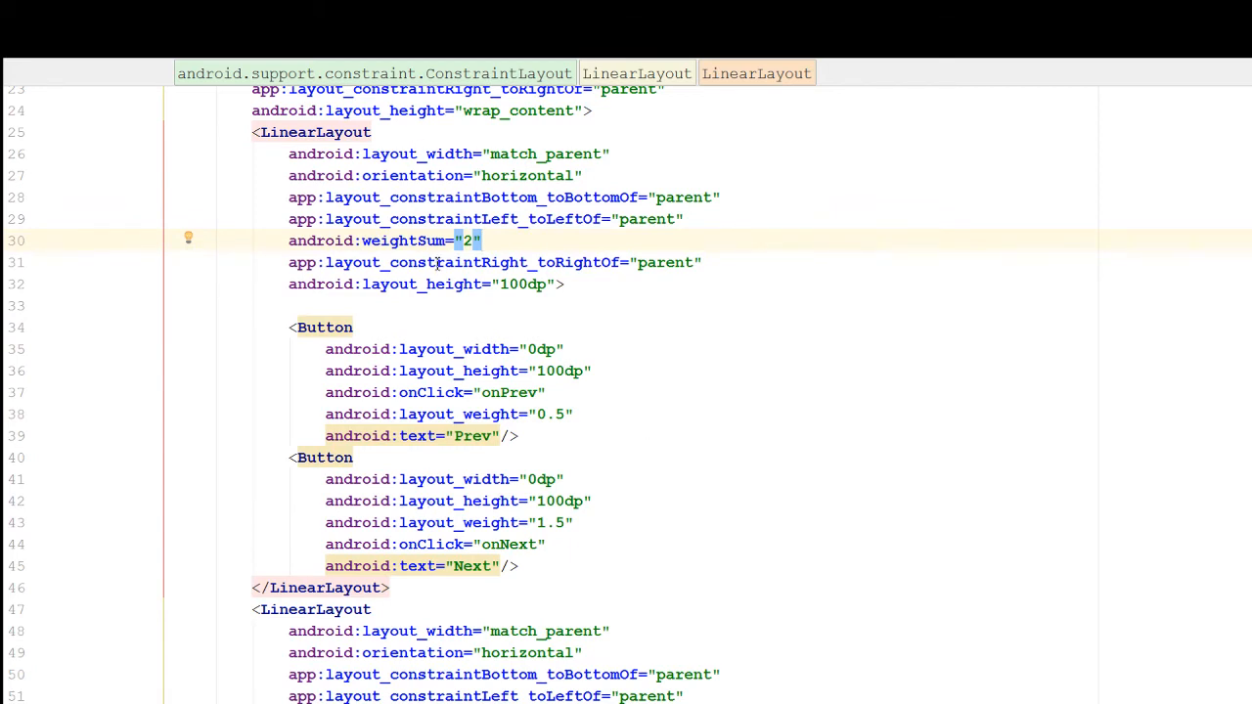
pyautogui.moveTo(520, 297)
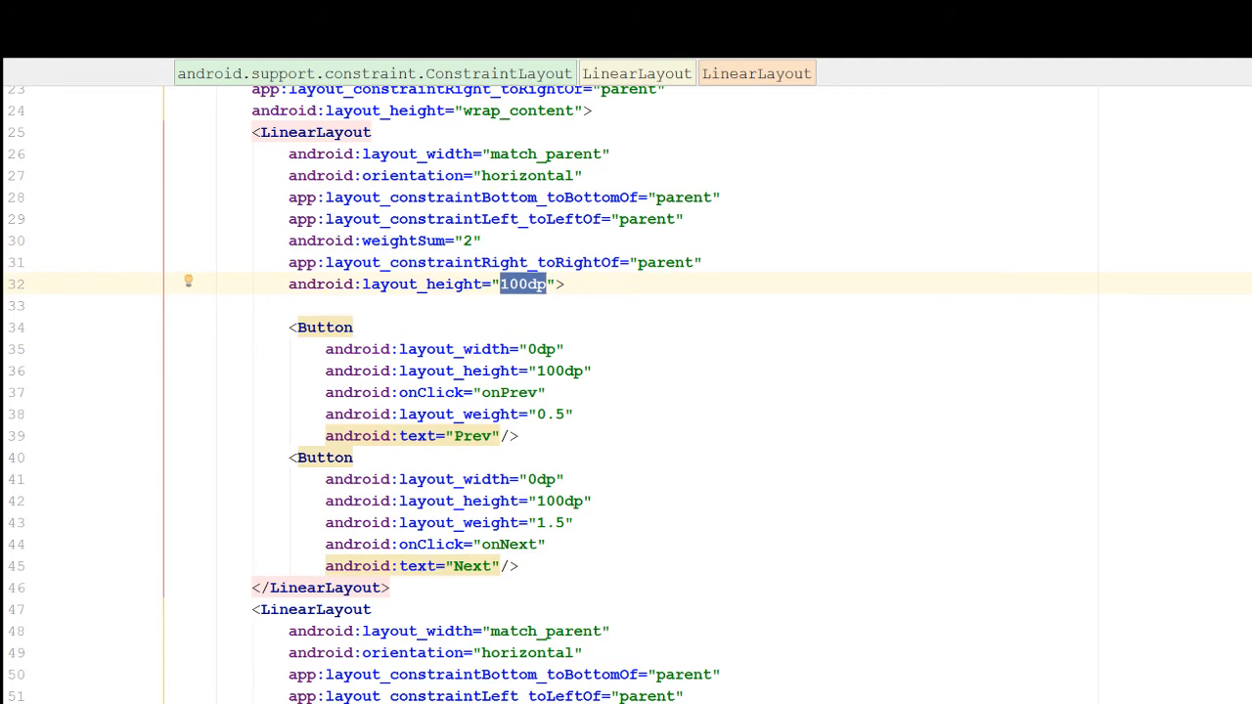
pyautogui.scroll(-3)
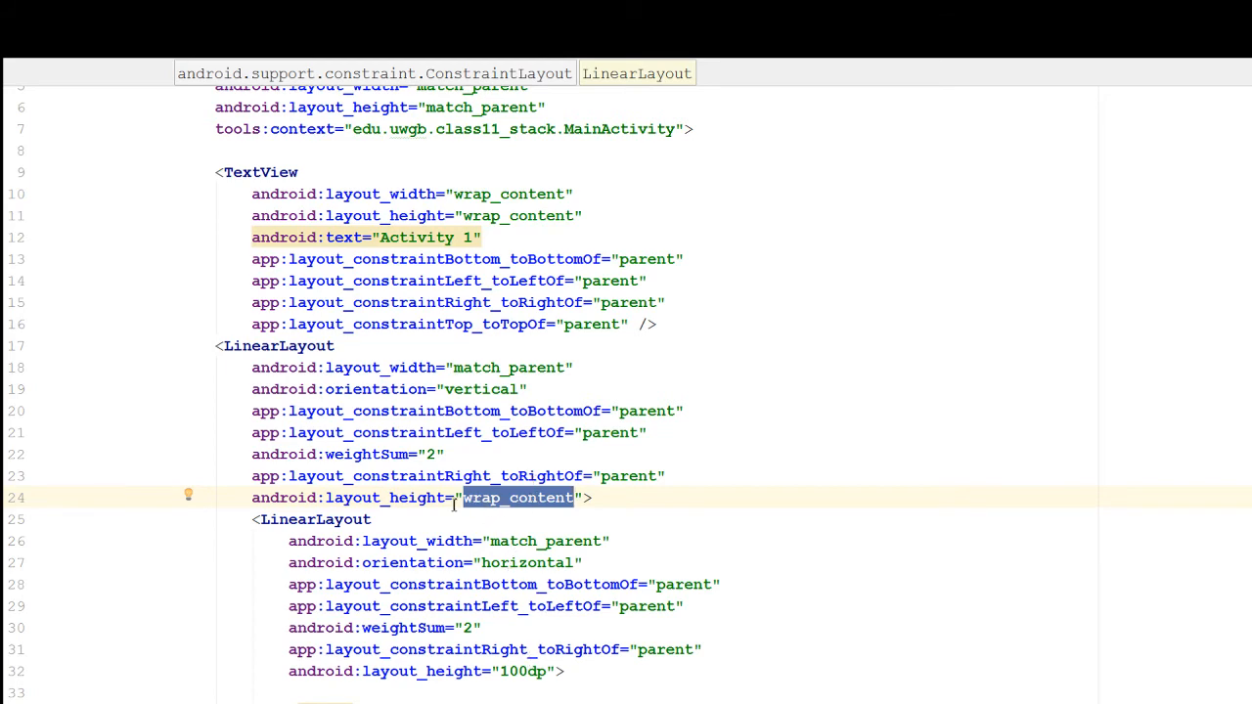
pyautogui.moveTo(943, 681)
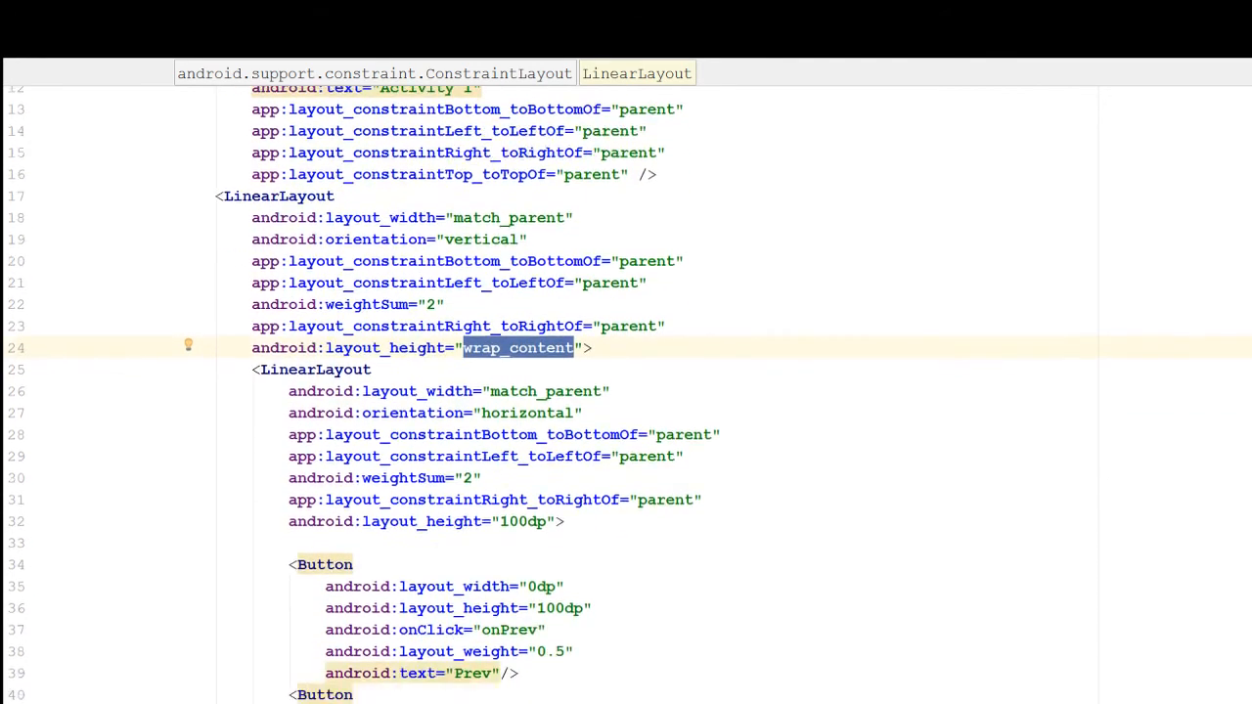
pyautogui.scroll(-3)
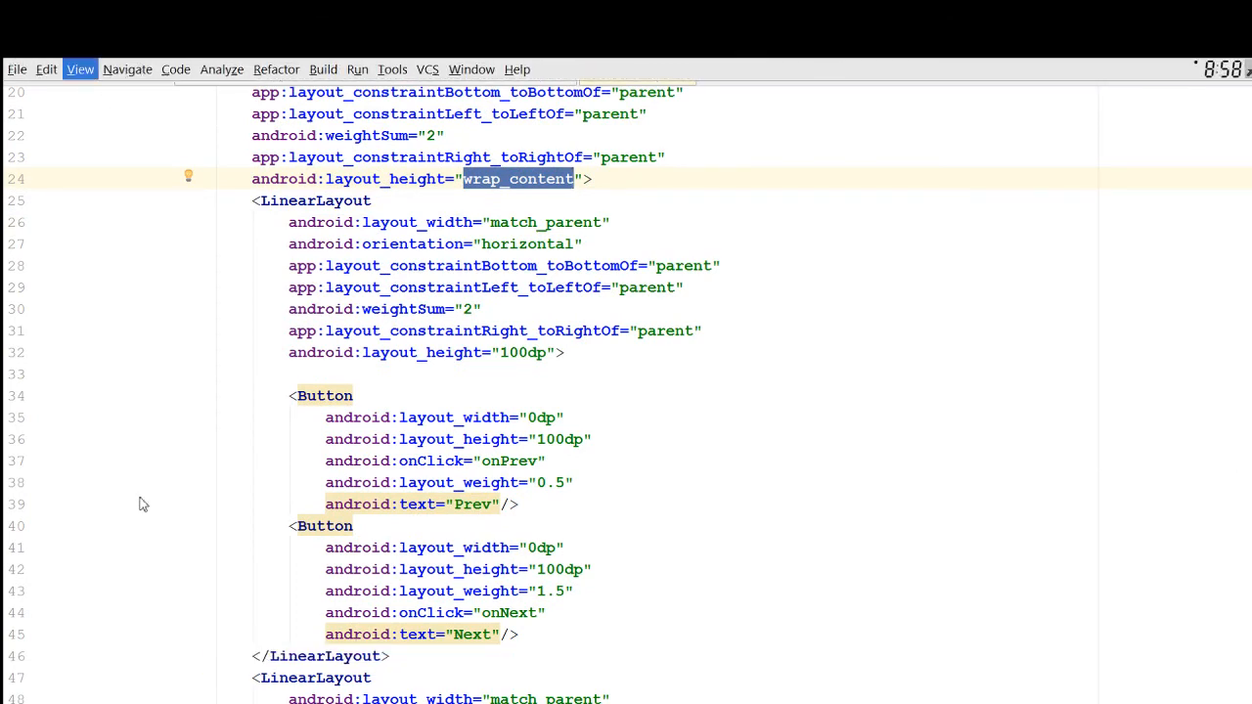
# Show the Design preview and select each horizontal LinearLayout row in the Component Tree.
pyautogui.click(49, 657)
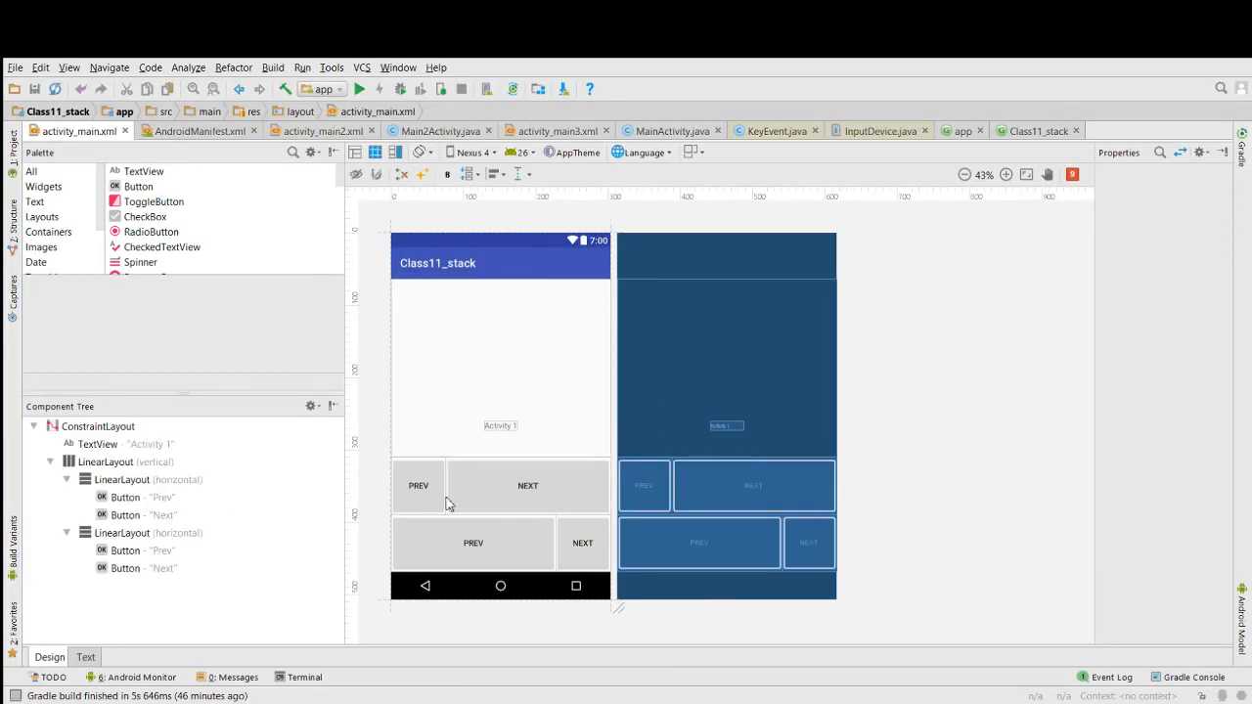
pyautogui.click(106, 462)
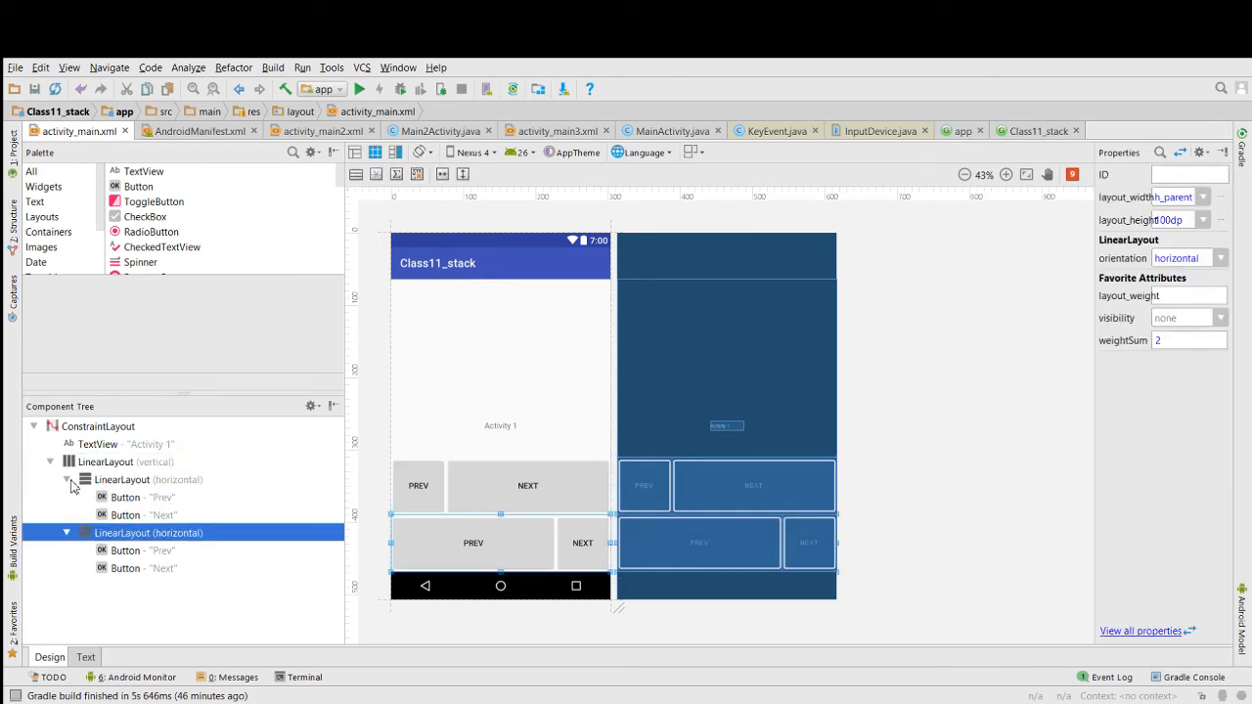
pyautogui.click(67, 480)
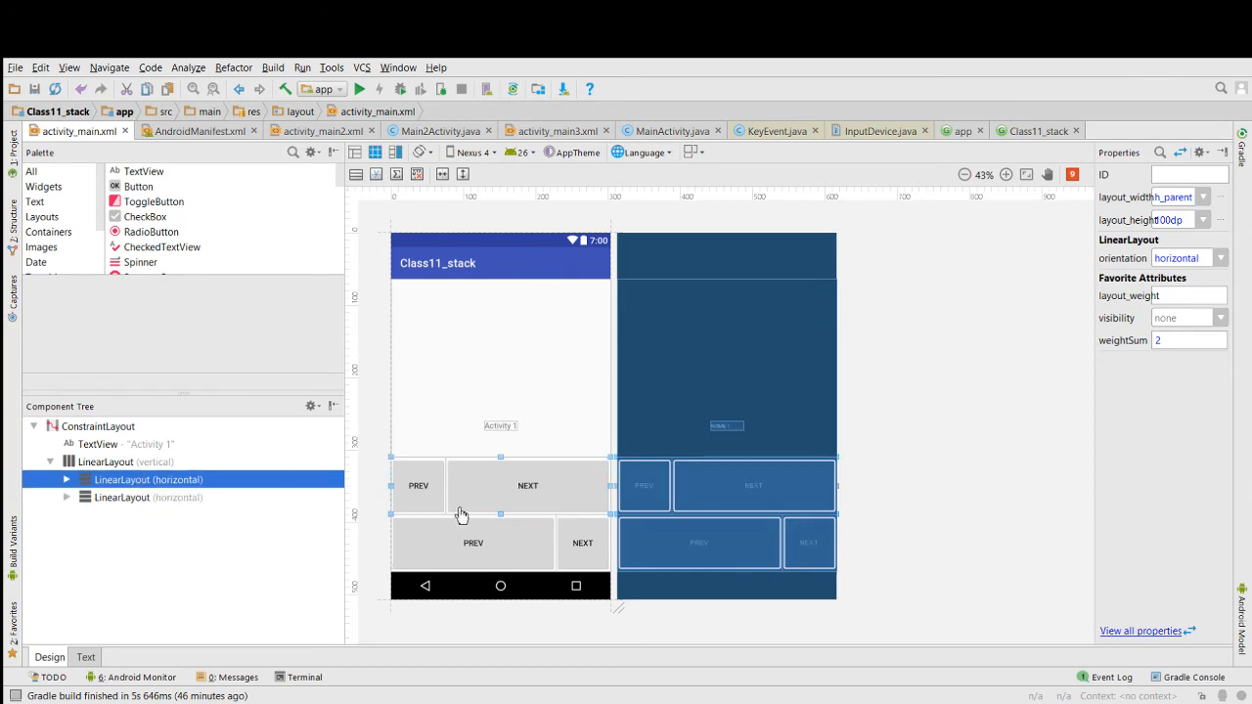
pyautogui.moveTo(558, 520)
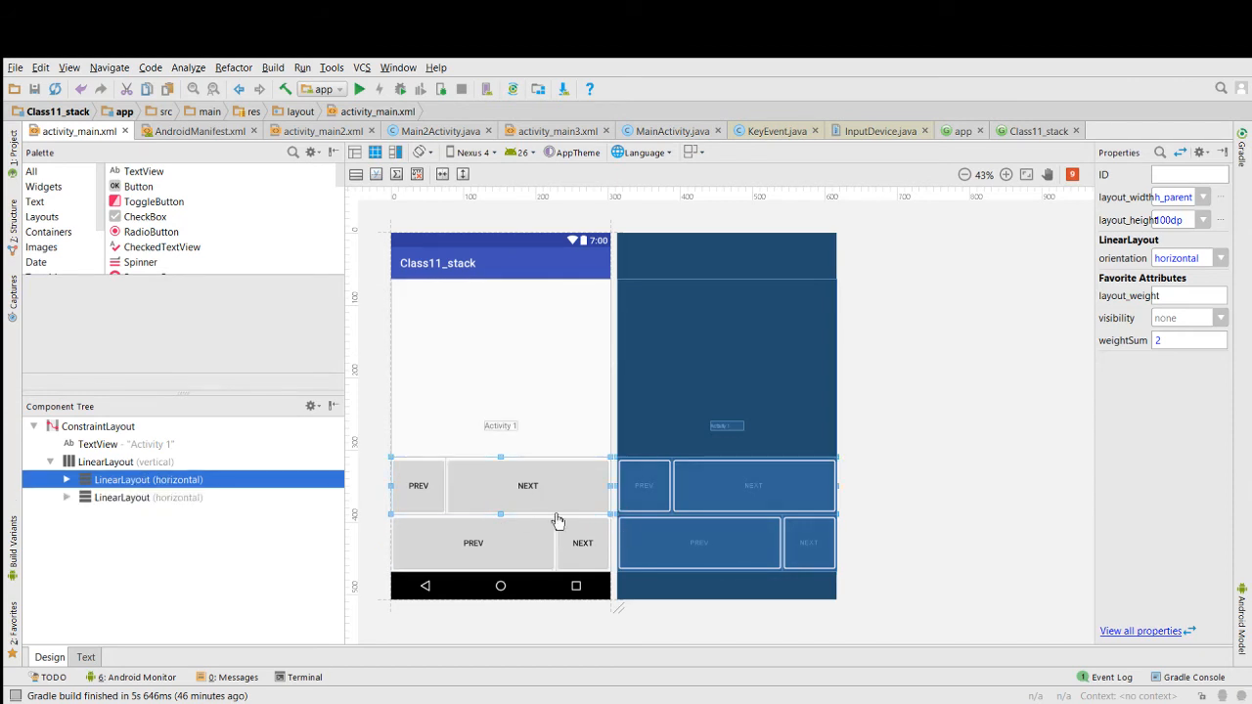